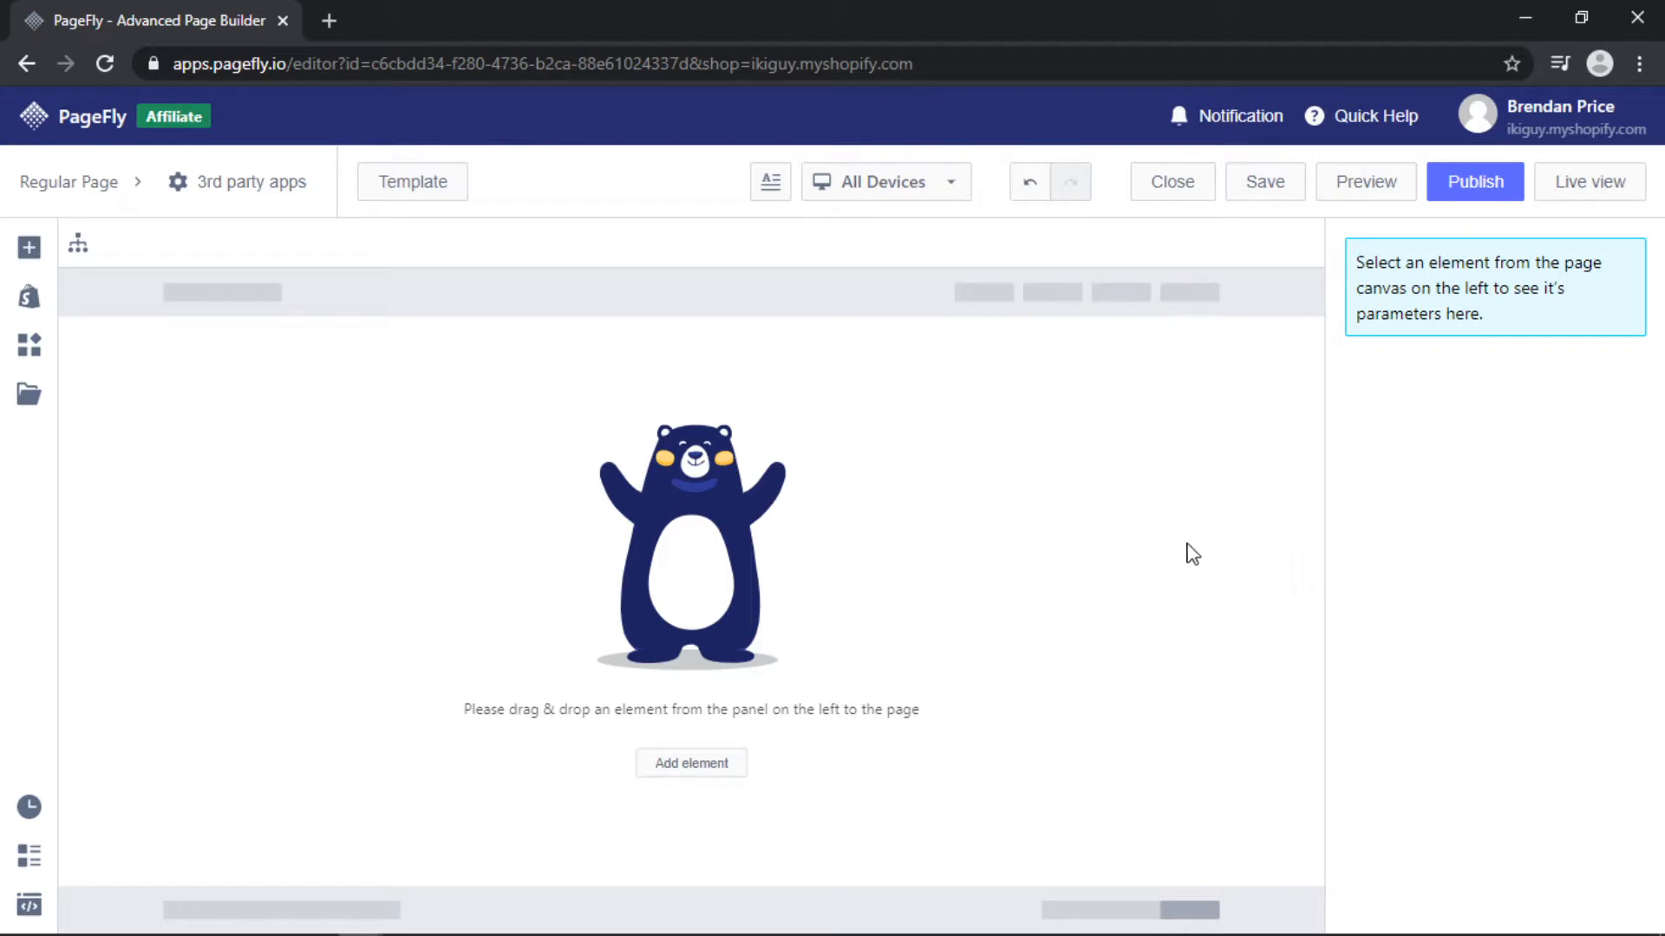
pyautogui.moveTo(29, 345)
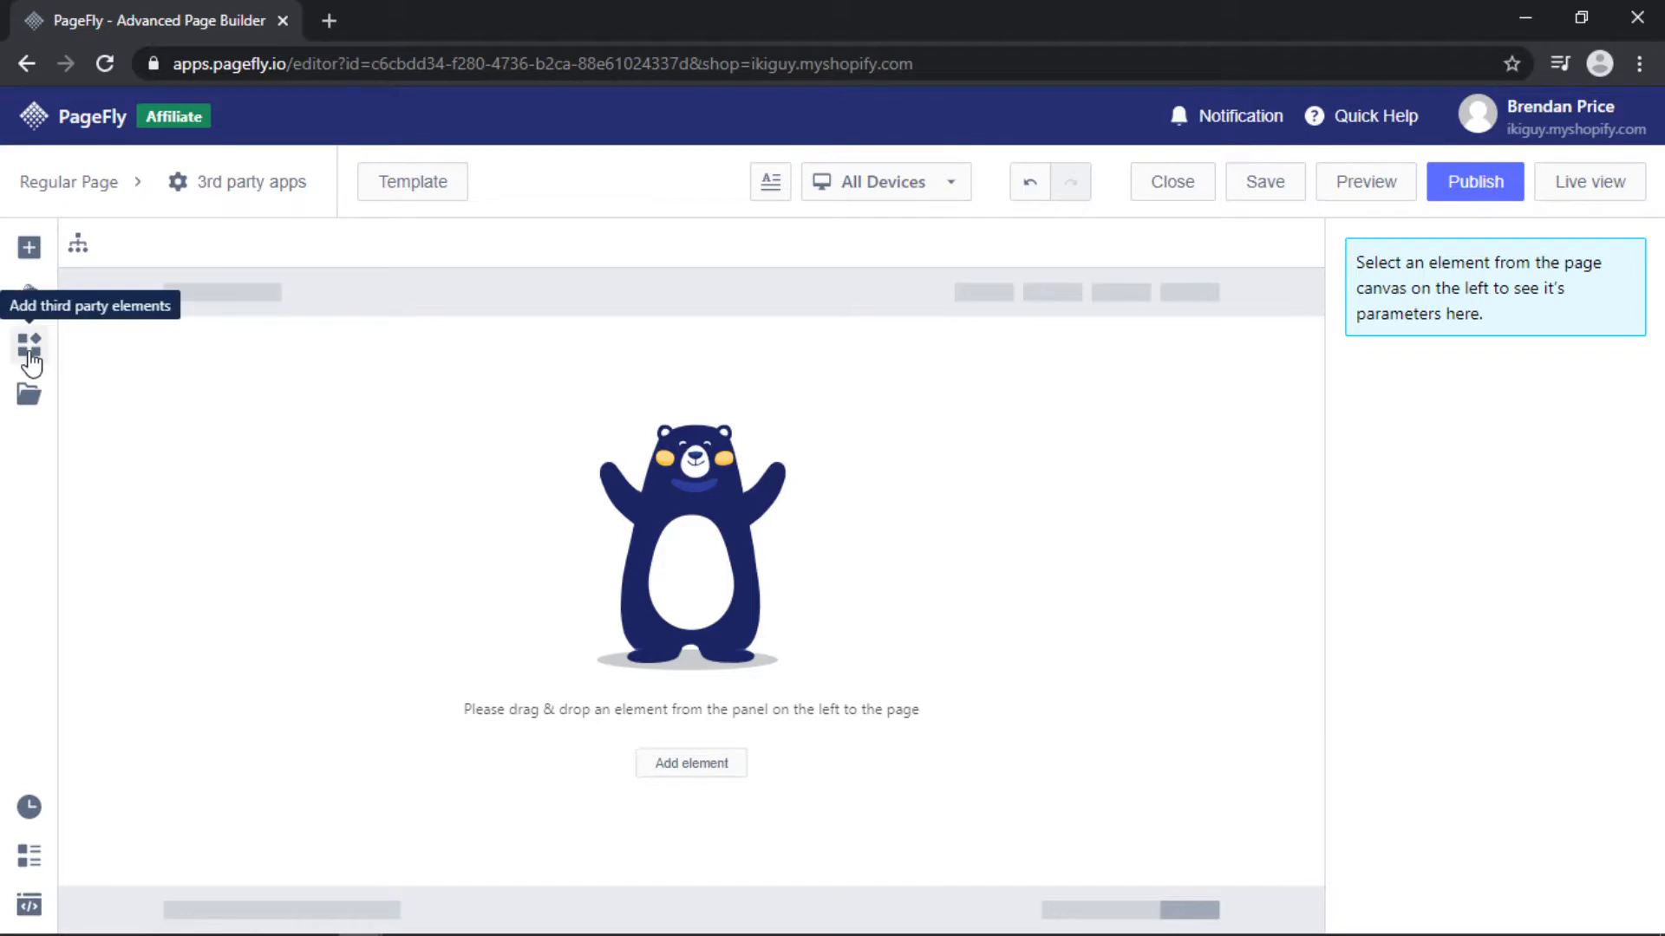
# Show the third-party app elements list and collapse the Reviews & Rating category
pyautogui.click(29, 347)
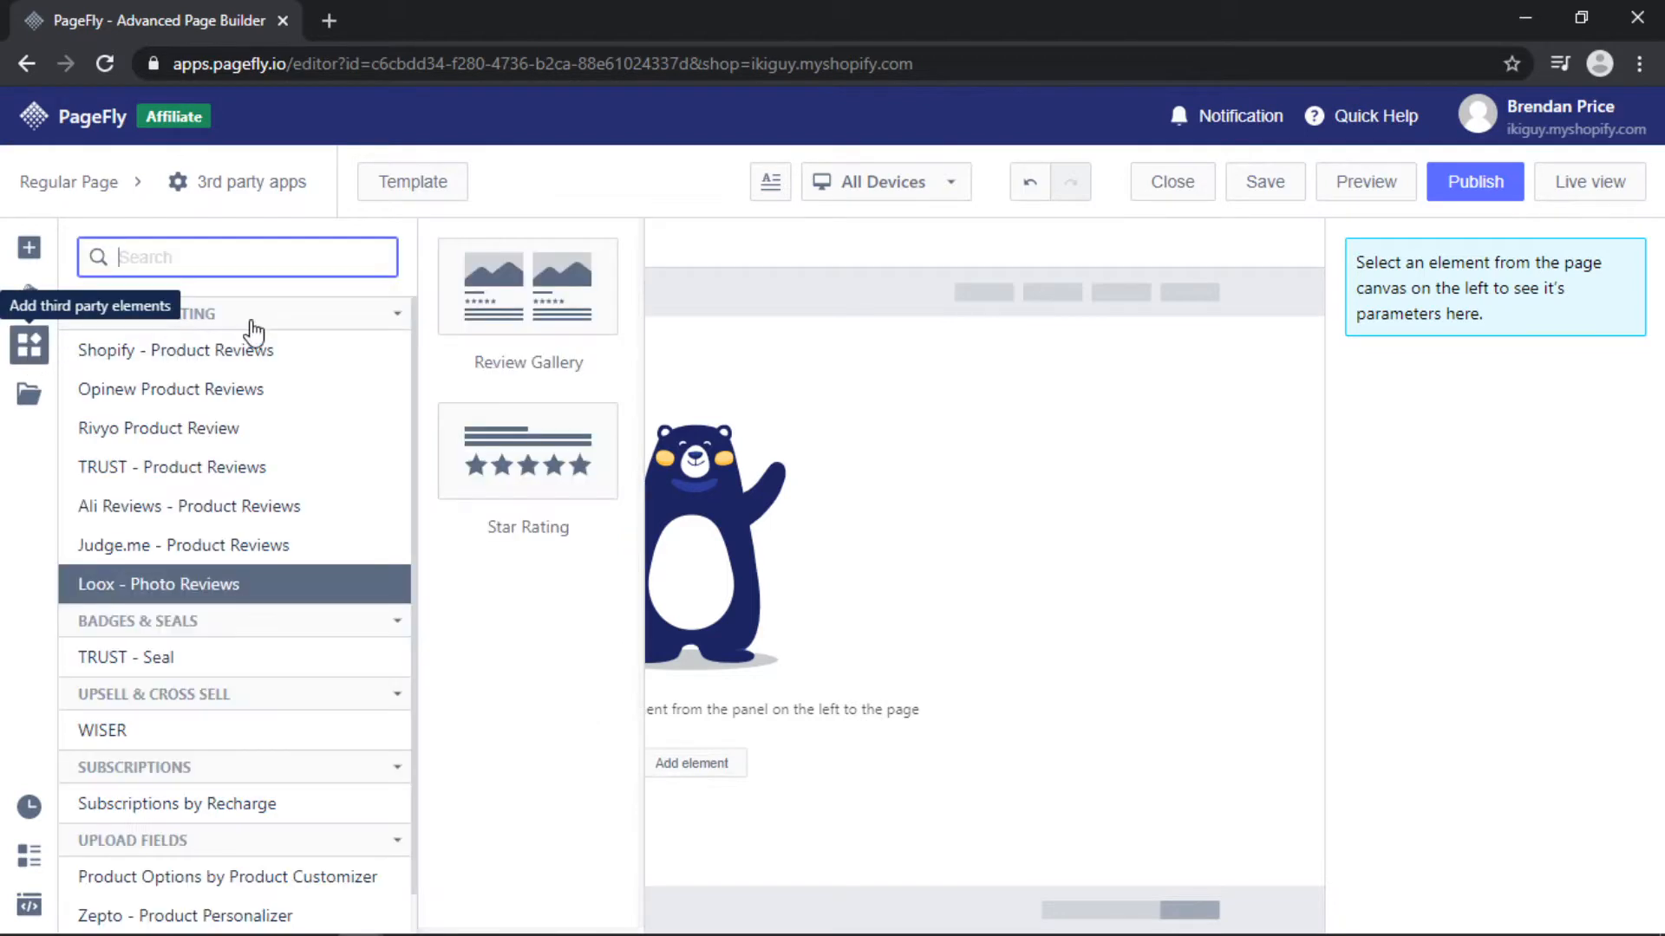
pyautogui.click(234, 314)
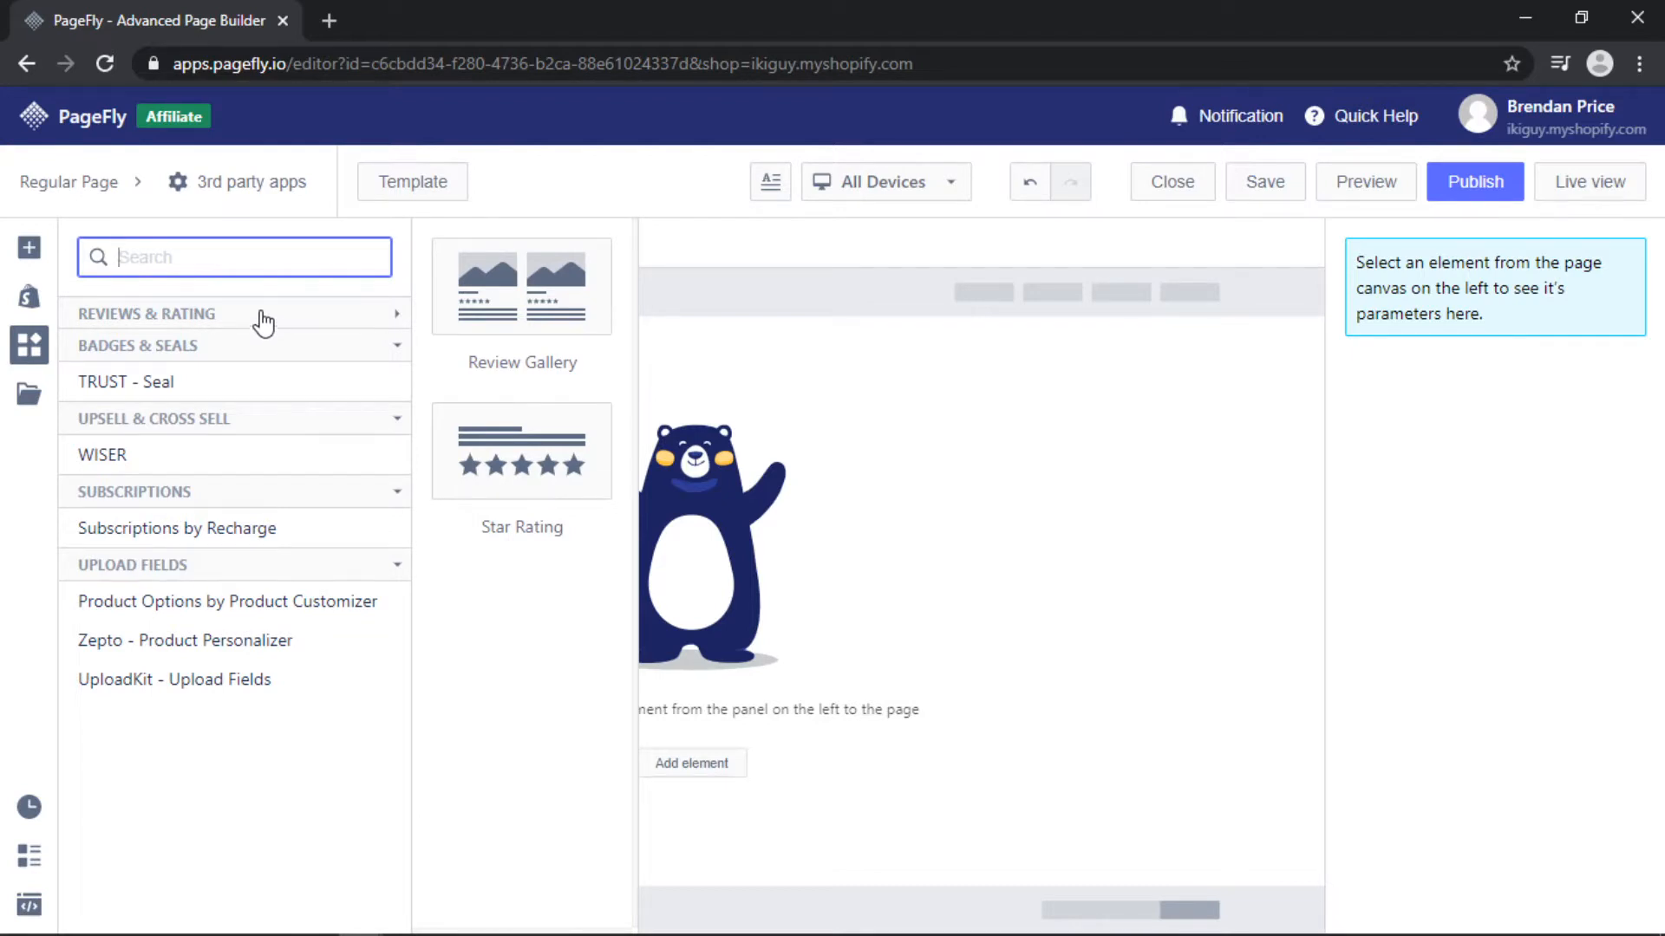
pyautogui.moveTo(215, 347)
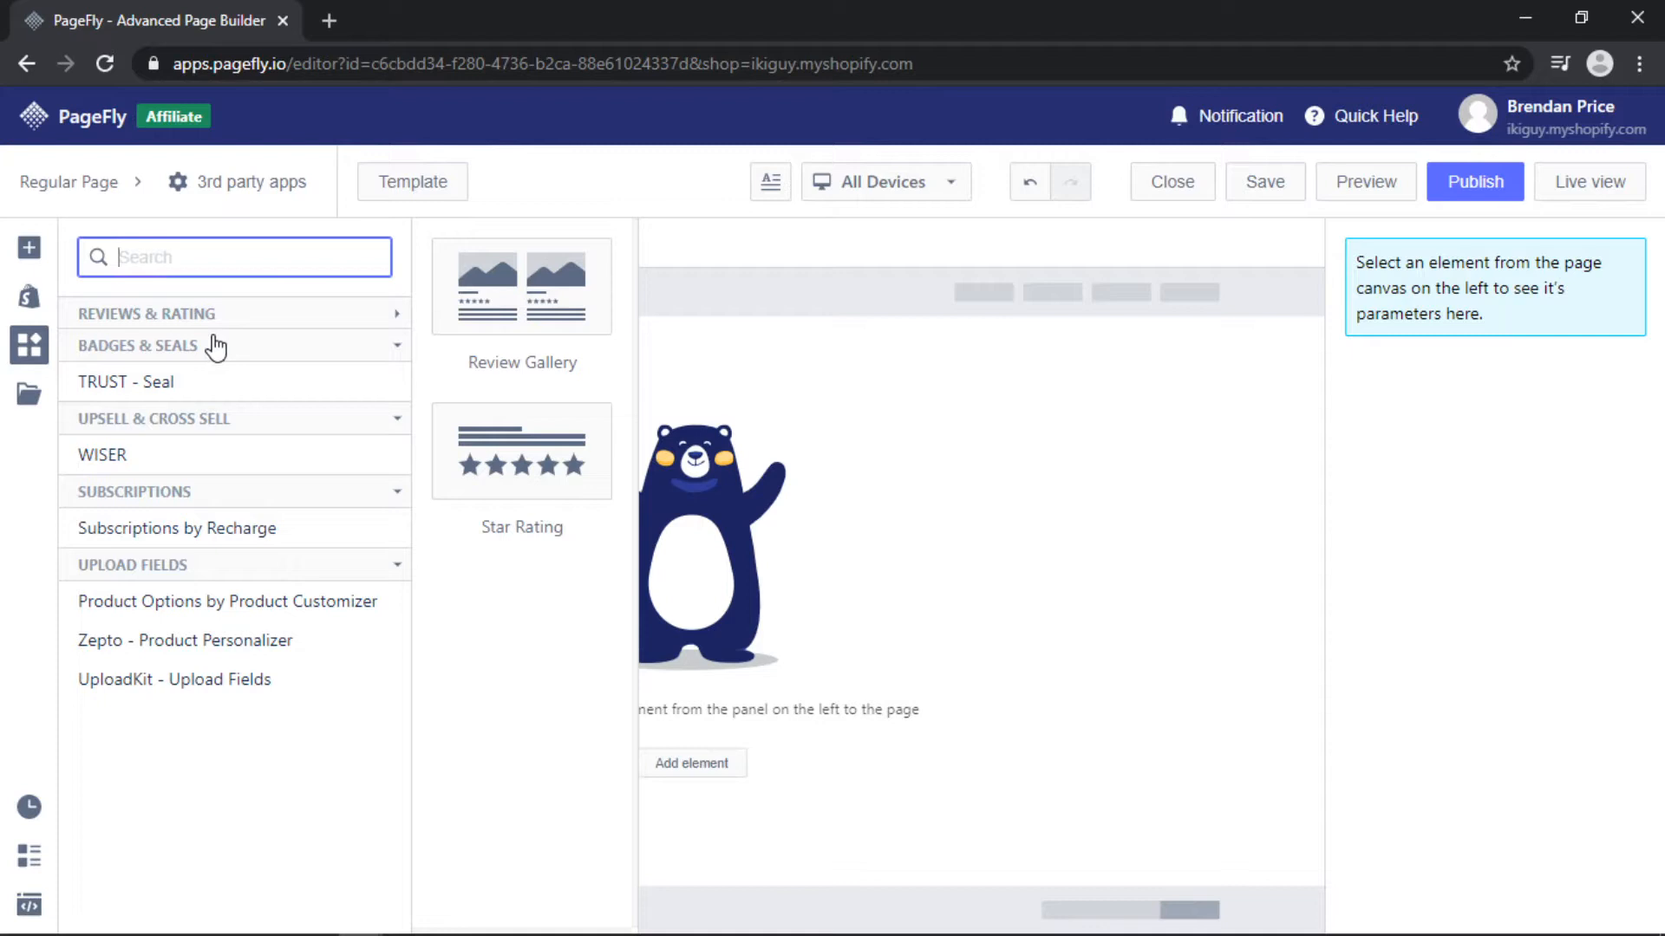
pyautogui.moveTo(233, 427)
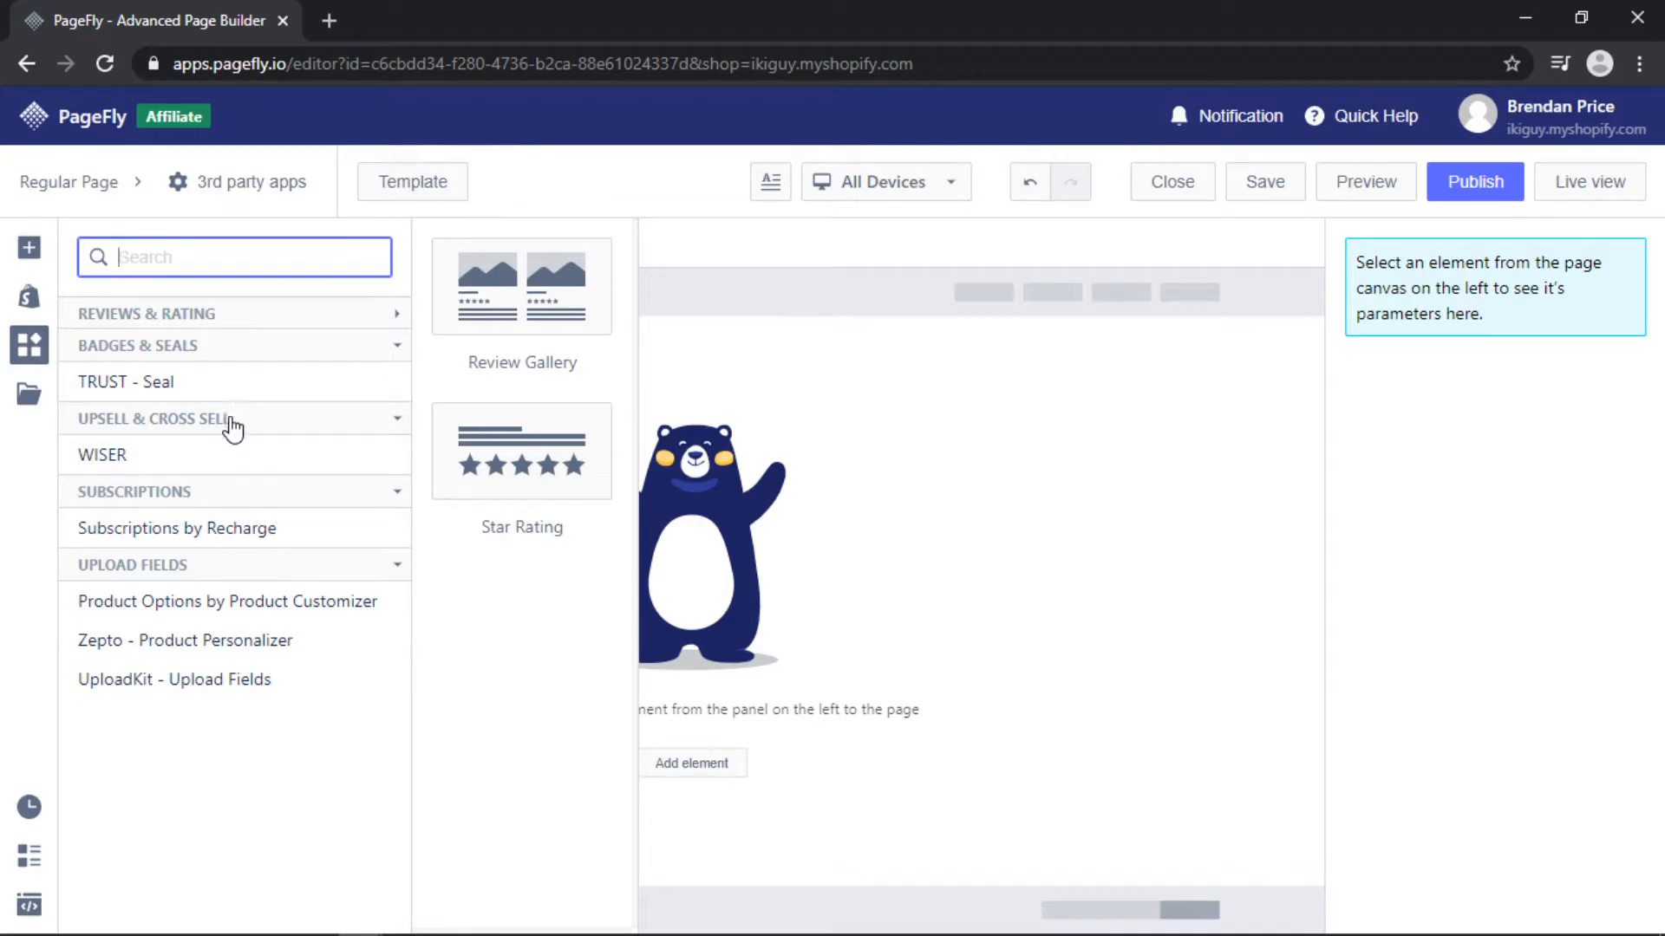
pyautogui.moveTo(225, 498)
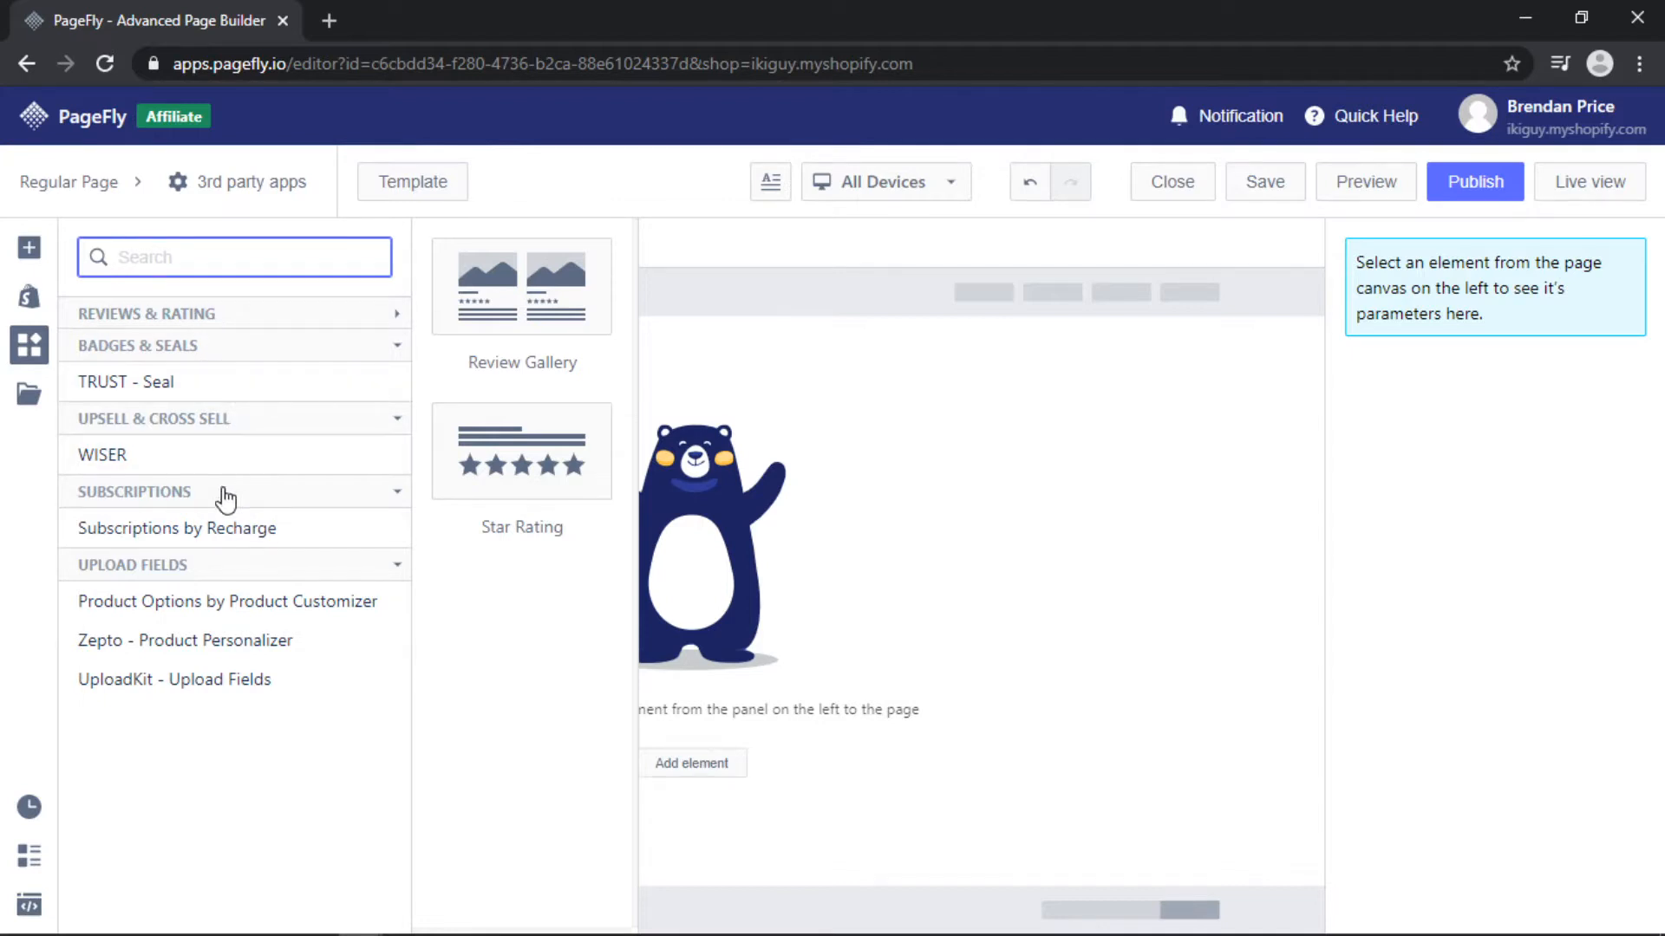
pyautogui.moveTo(234, 580)
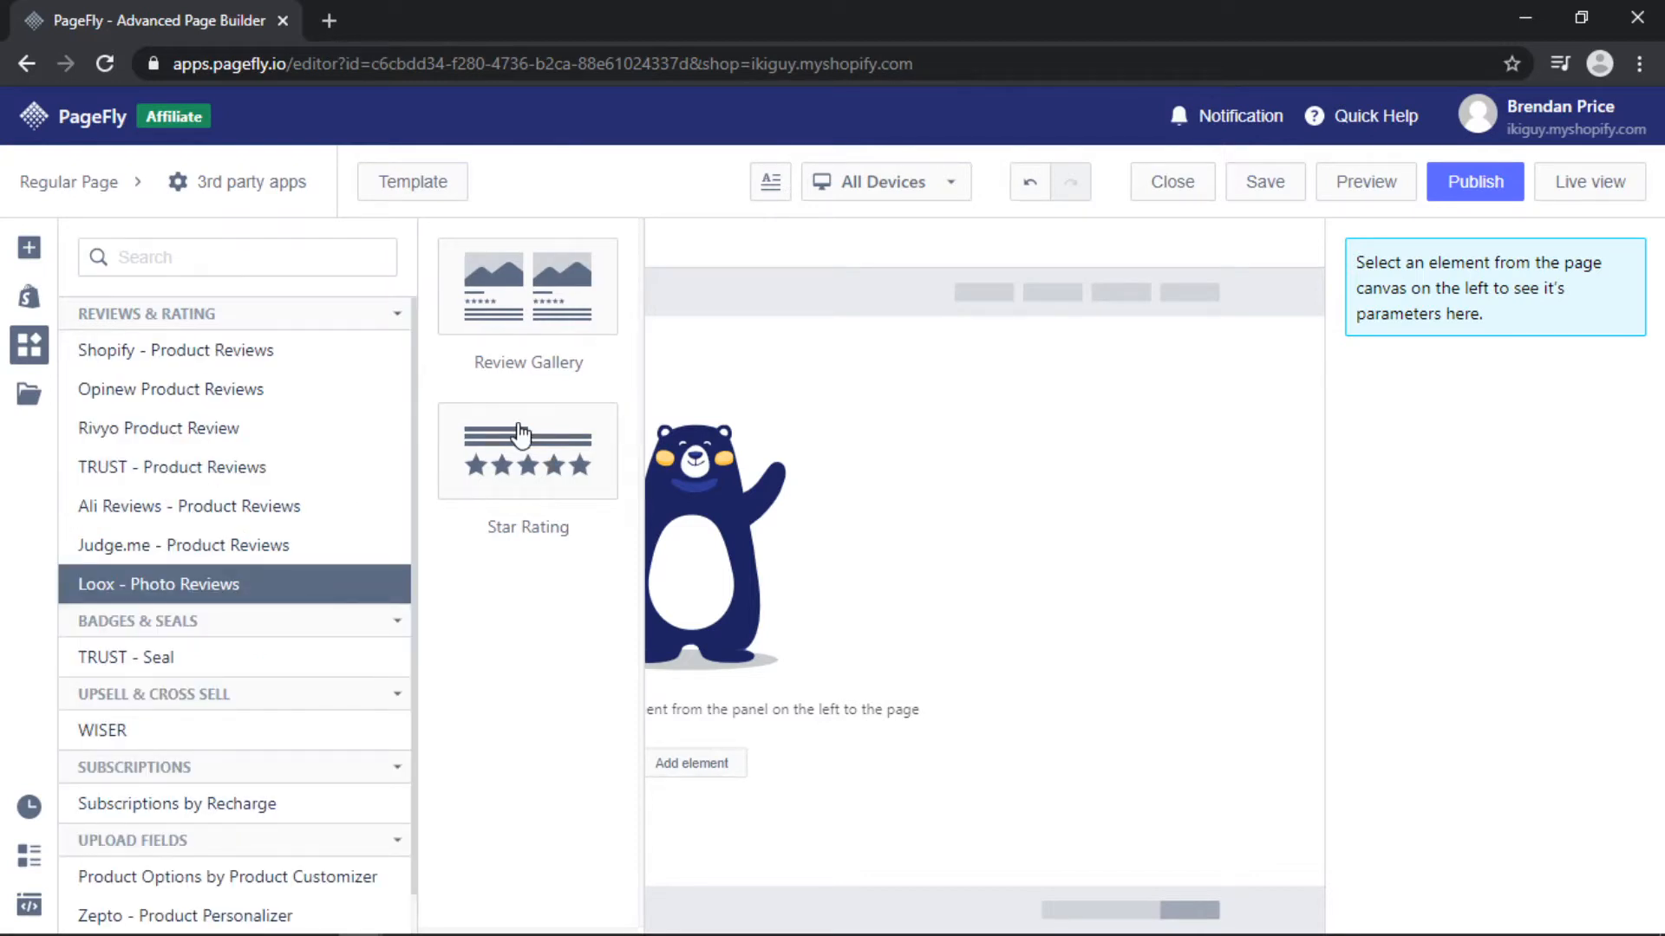
# Add the review gallery and set its Custom Product to Rose Quartz Beauty Roller
pyautogui.click(160, 429)
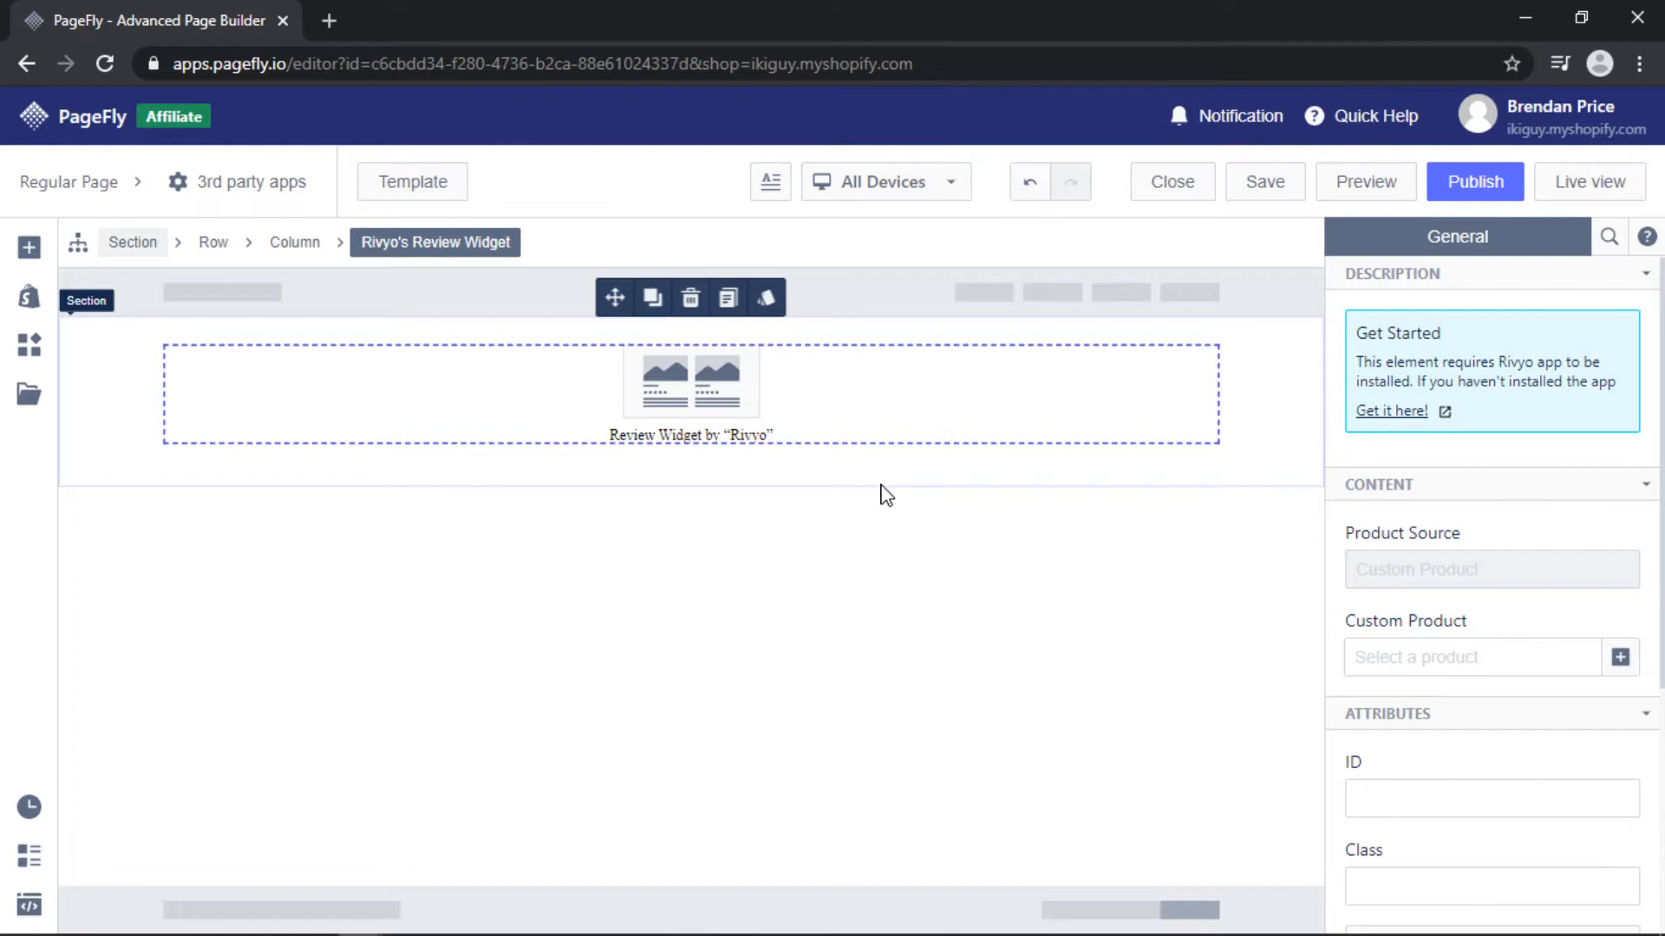
pyautogui.moveTo(929, 400)
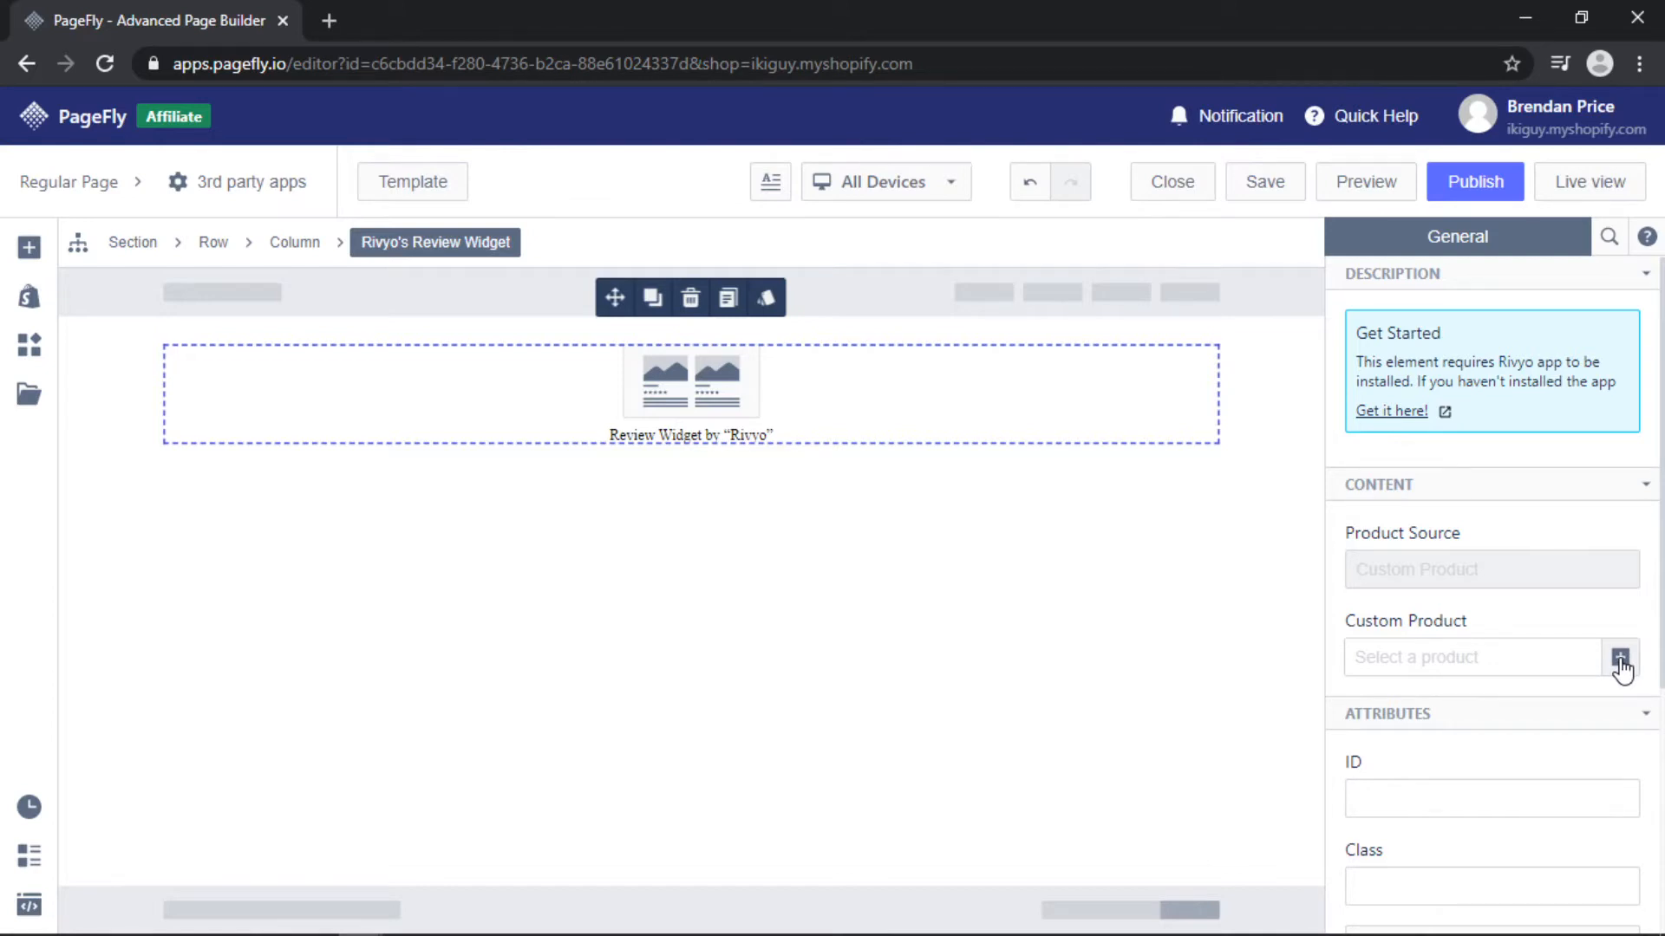
pyautogui.click(1620, 655)
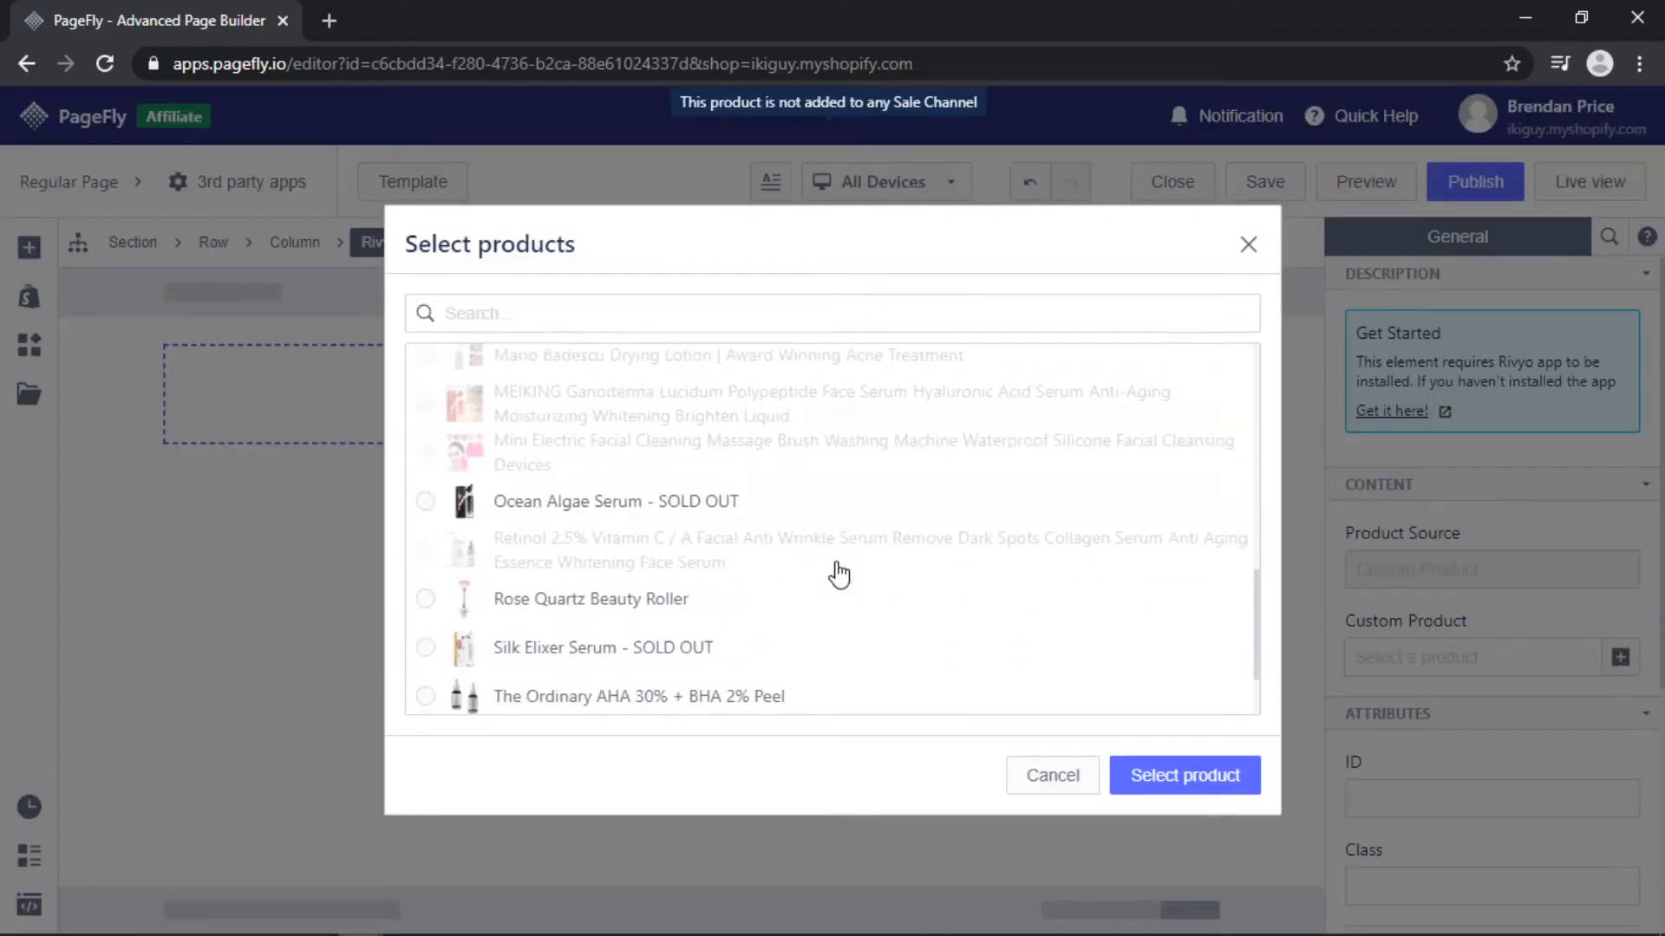
pyautogui.click(589, 485)
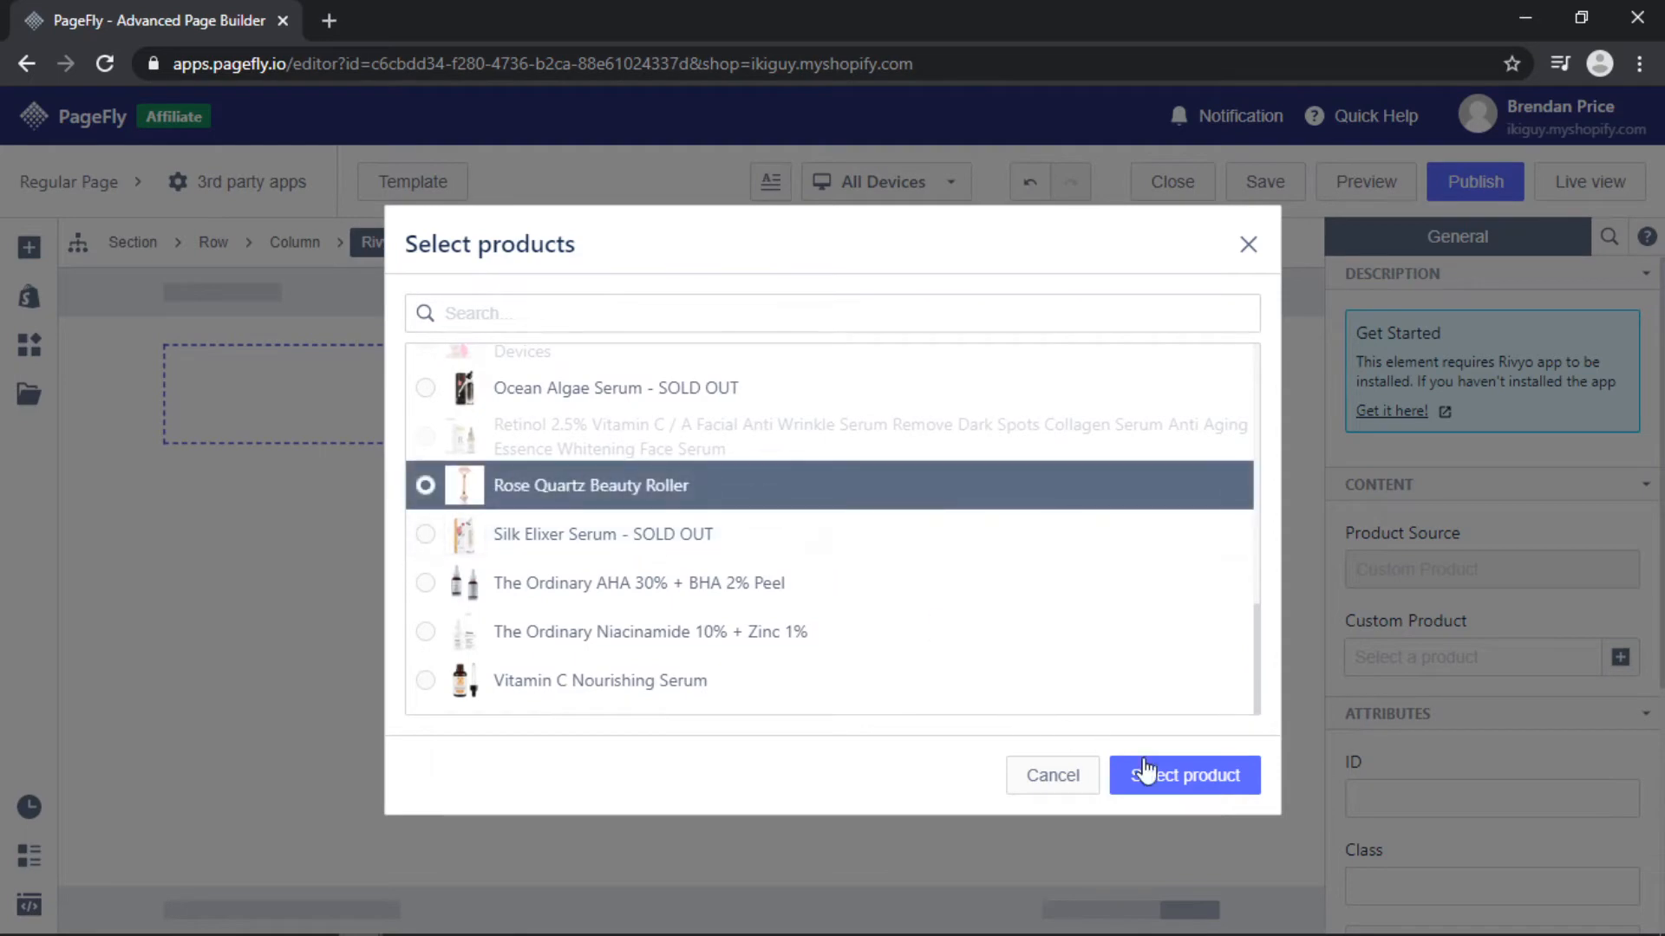
pyautogui.click(1183, 775)
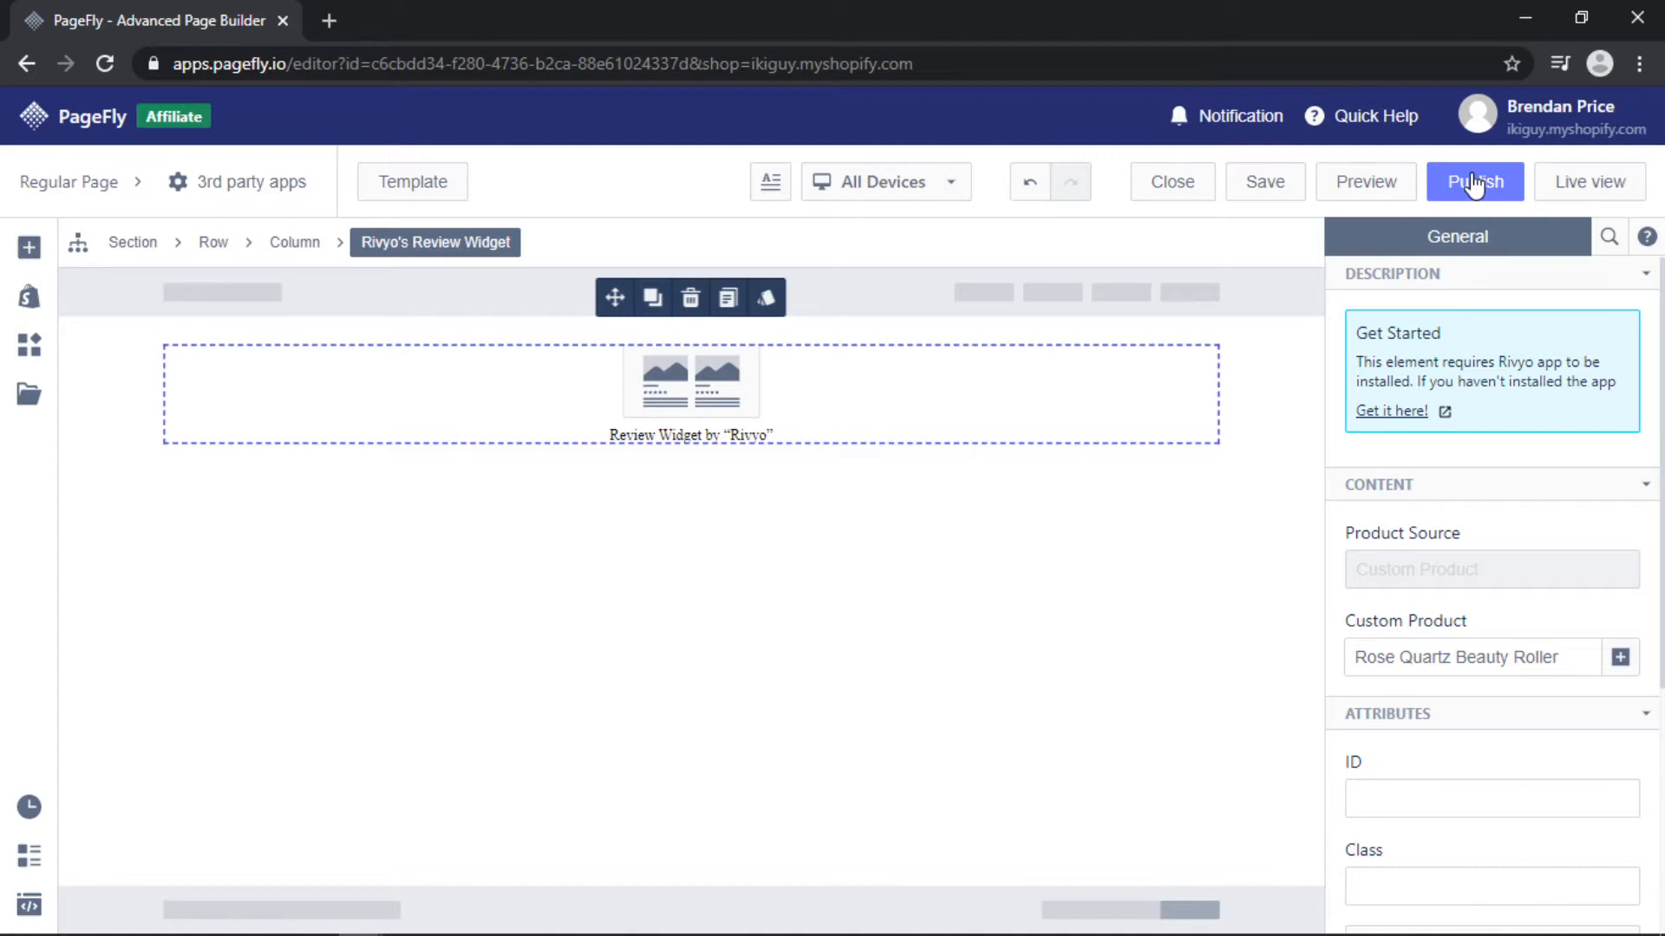
# Publish the page, check the live storefront version, and return to the editor
pyautogui.click(1474, 180)
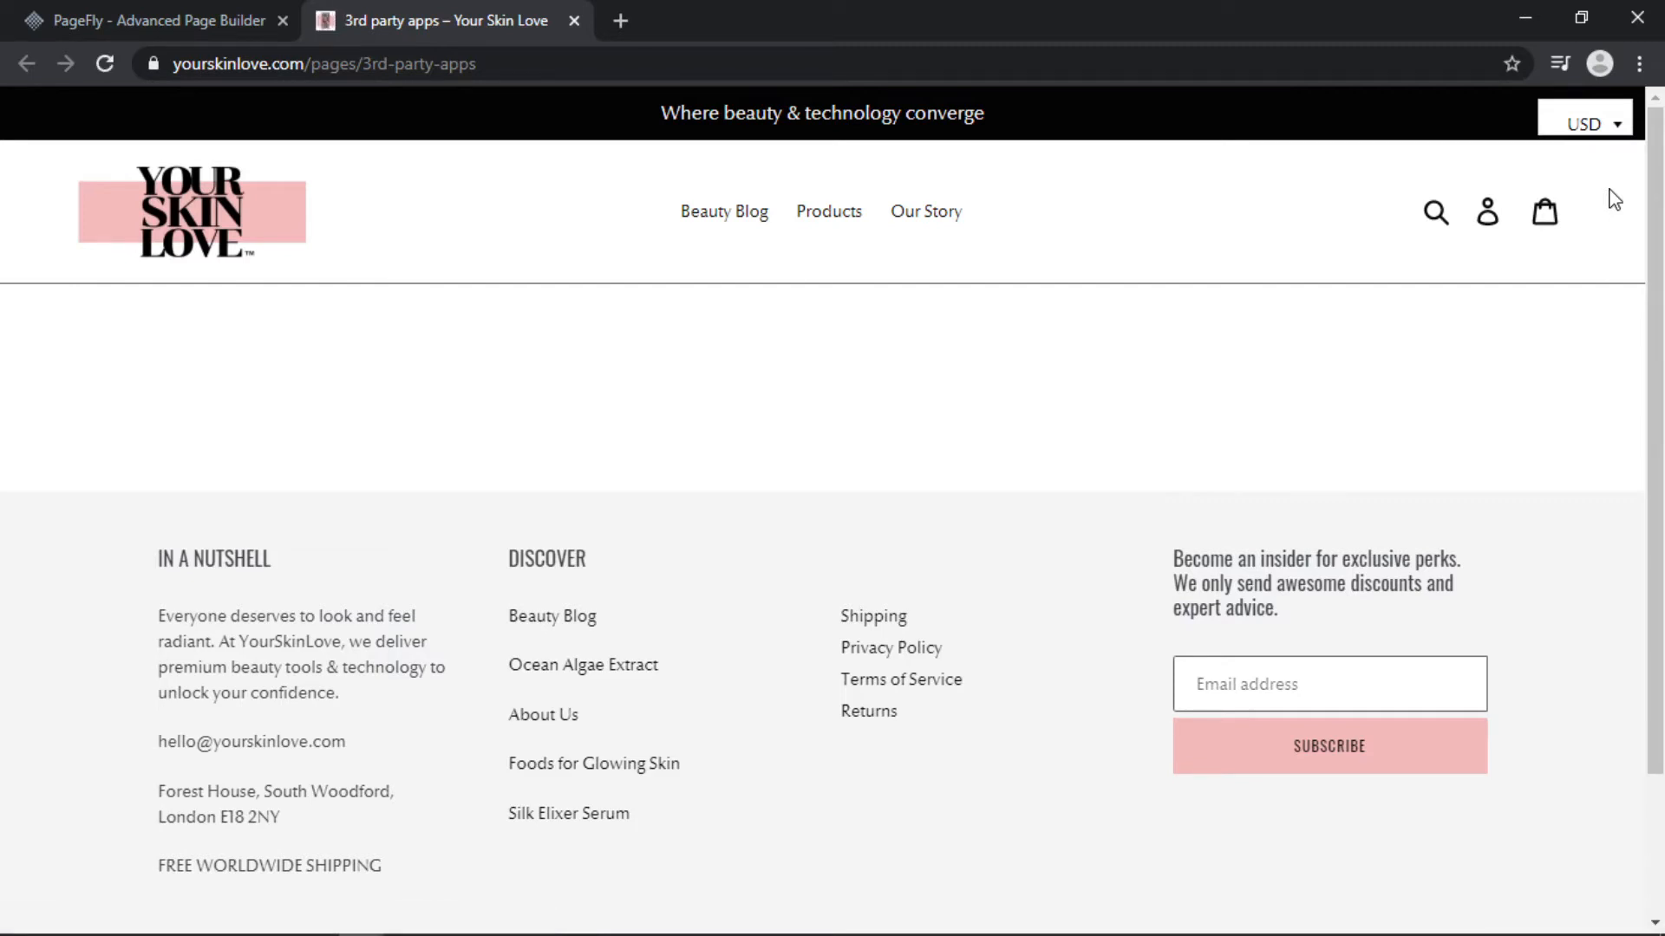
pyautogui.click(155, 21)
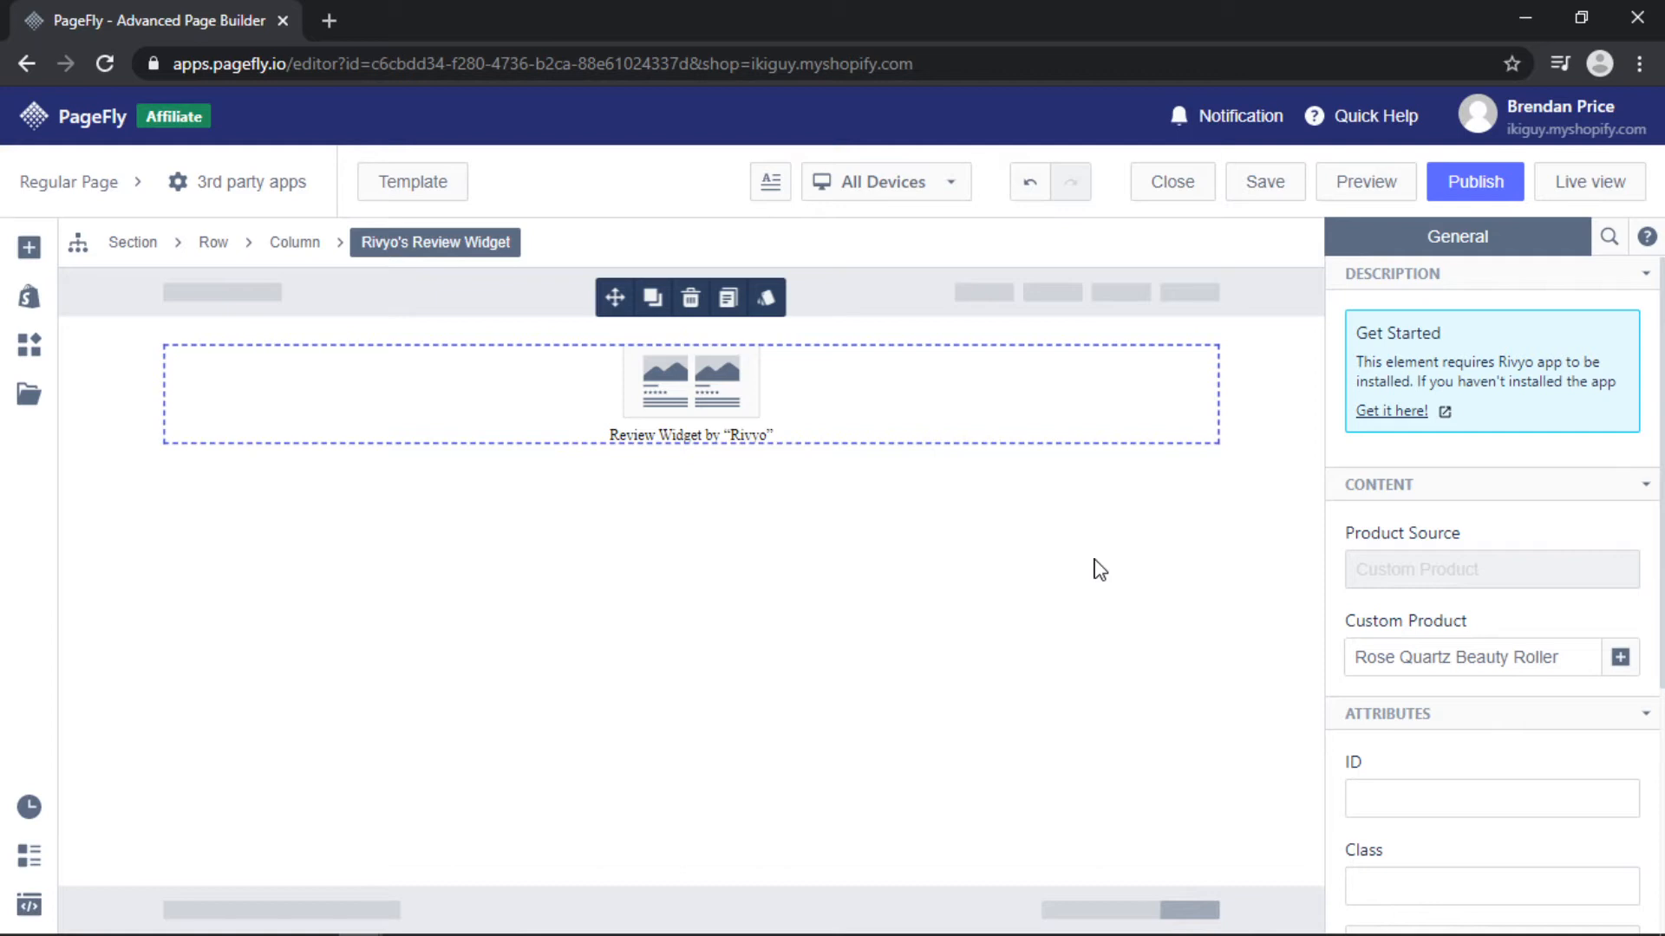
pyautogui.moveTo(1082, 427)
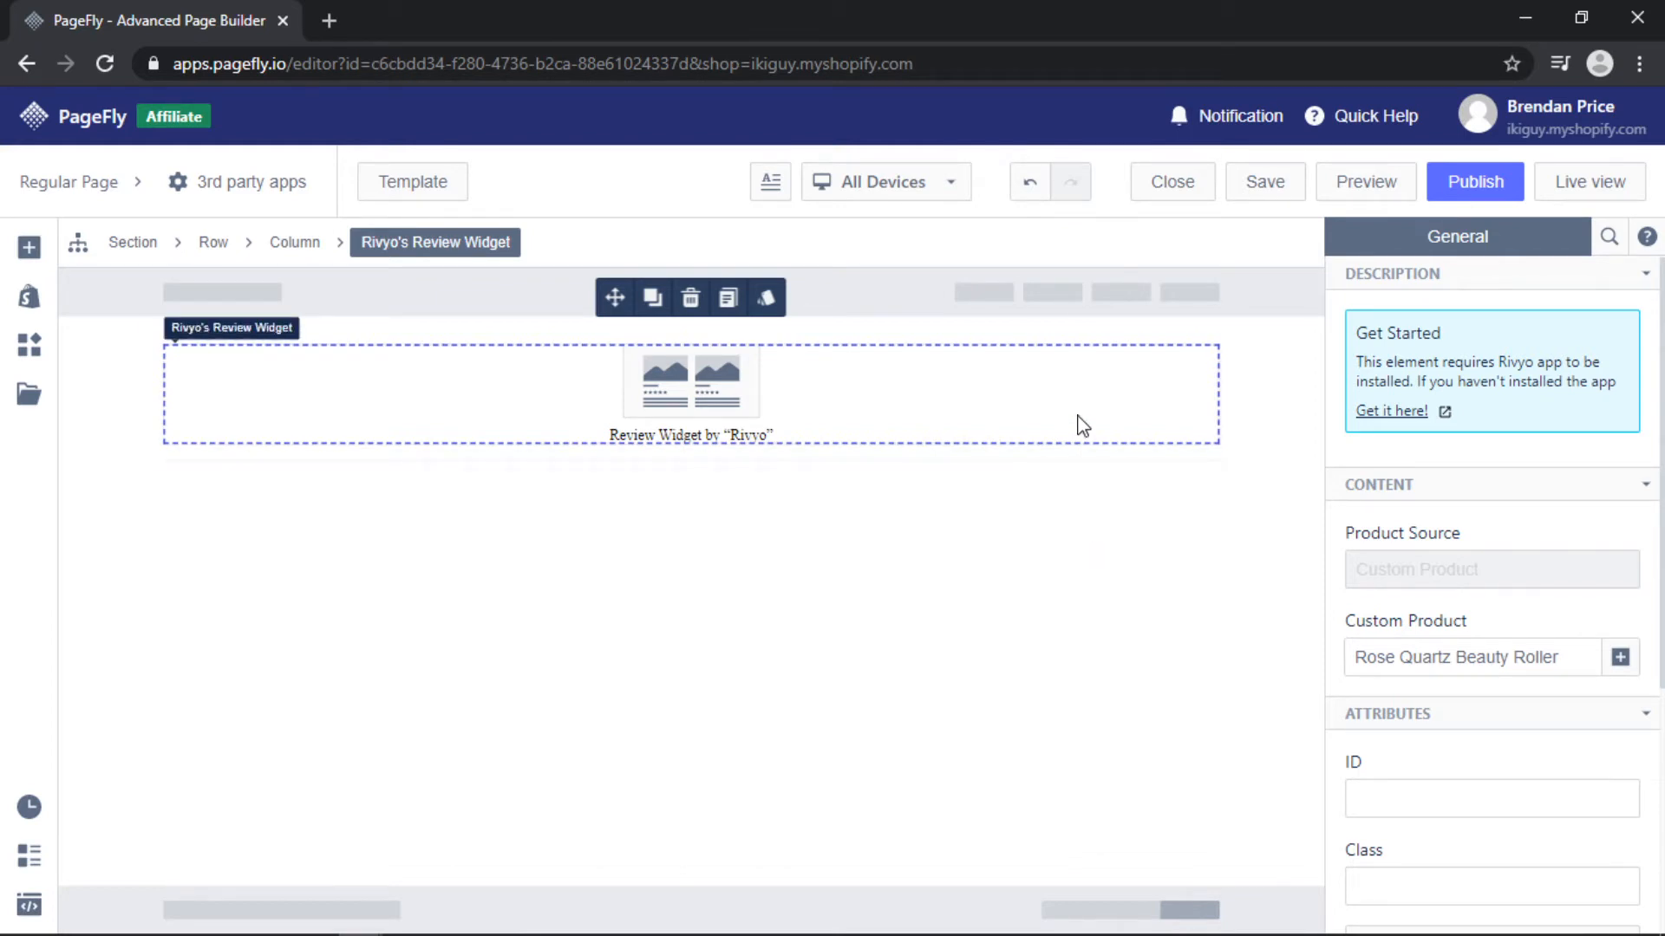
pyautogui.moveTo(1341, 409)
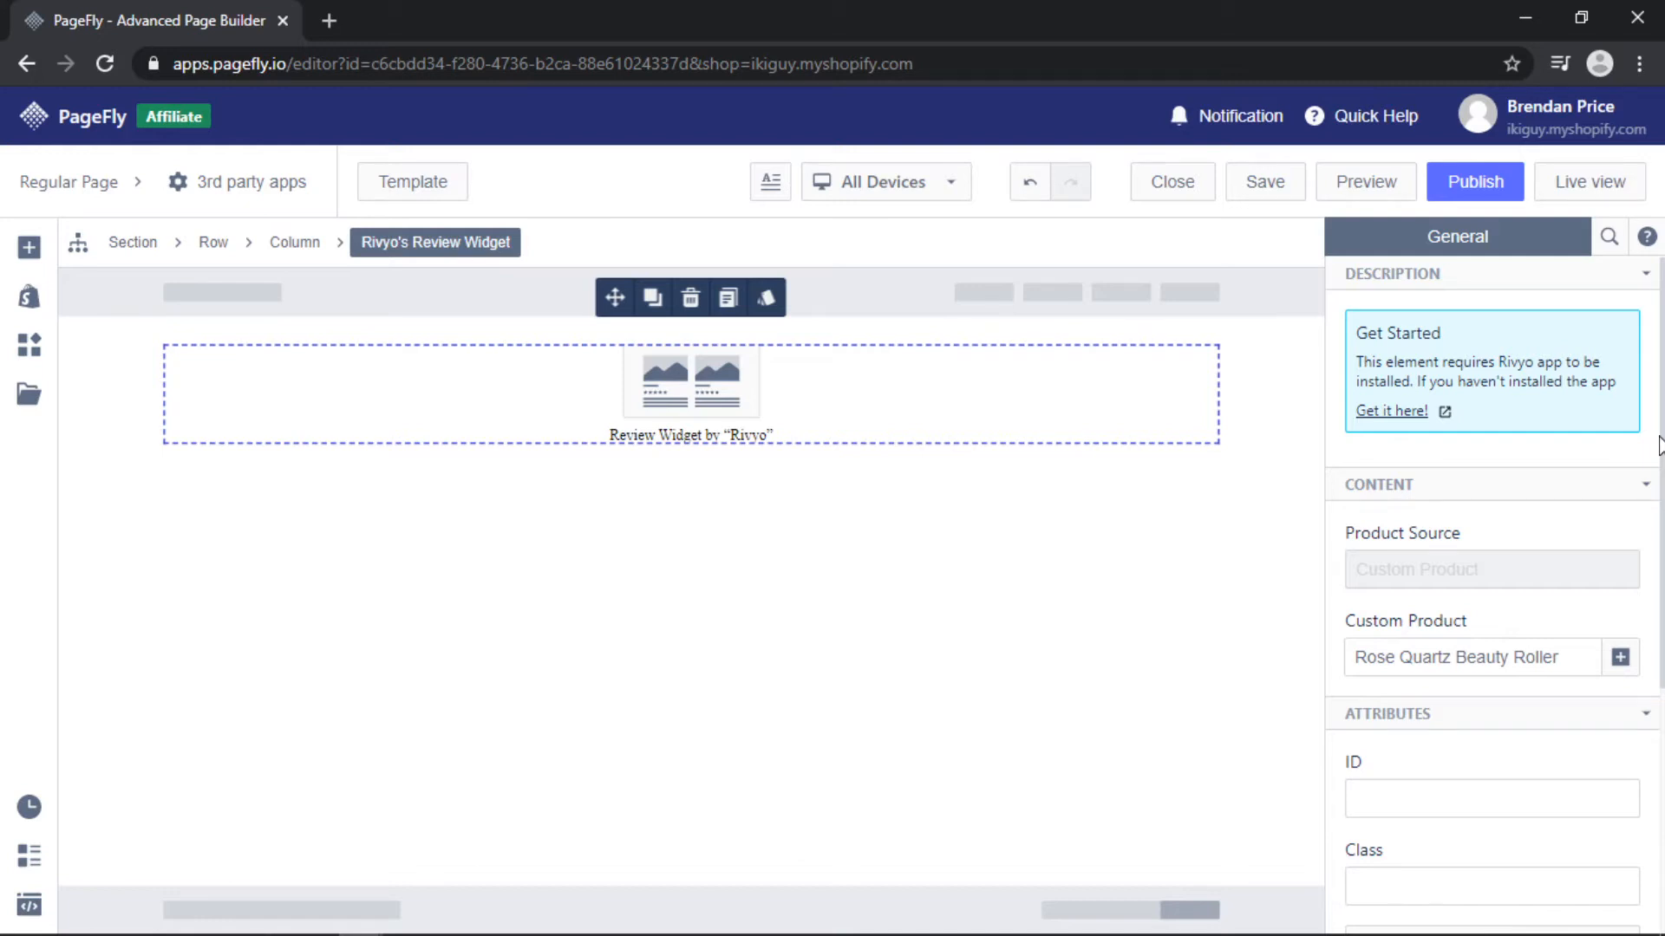
pyautogui.click(1391, 411)
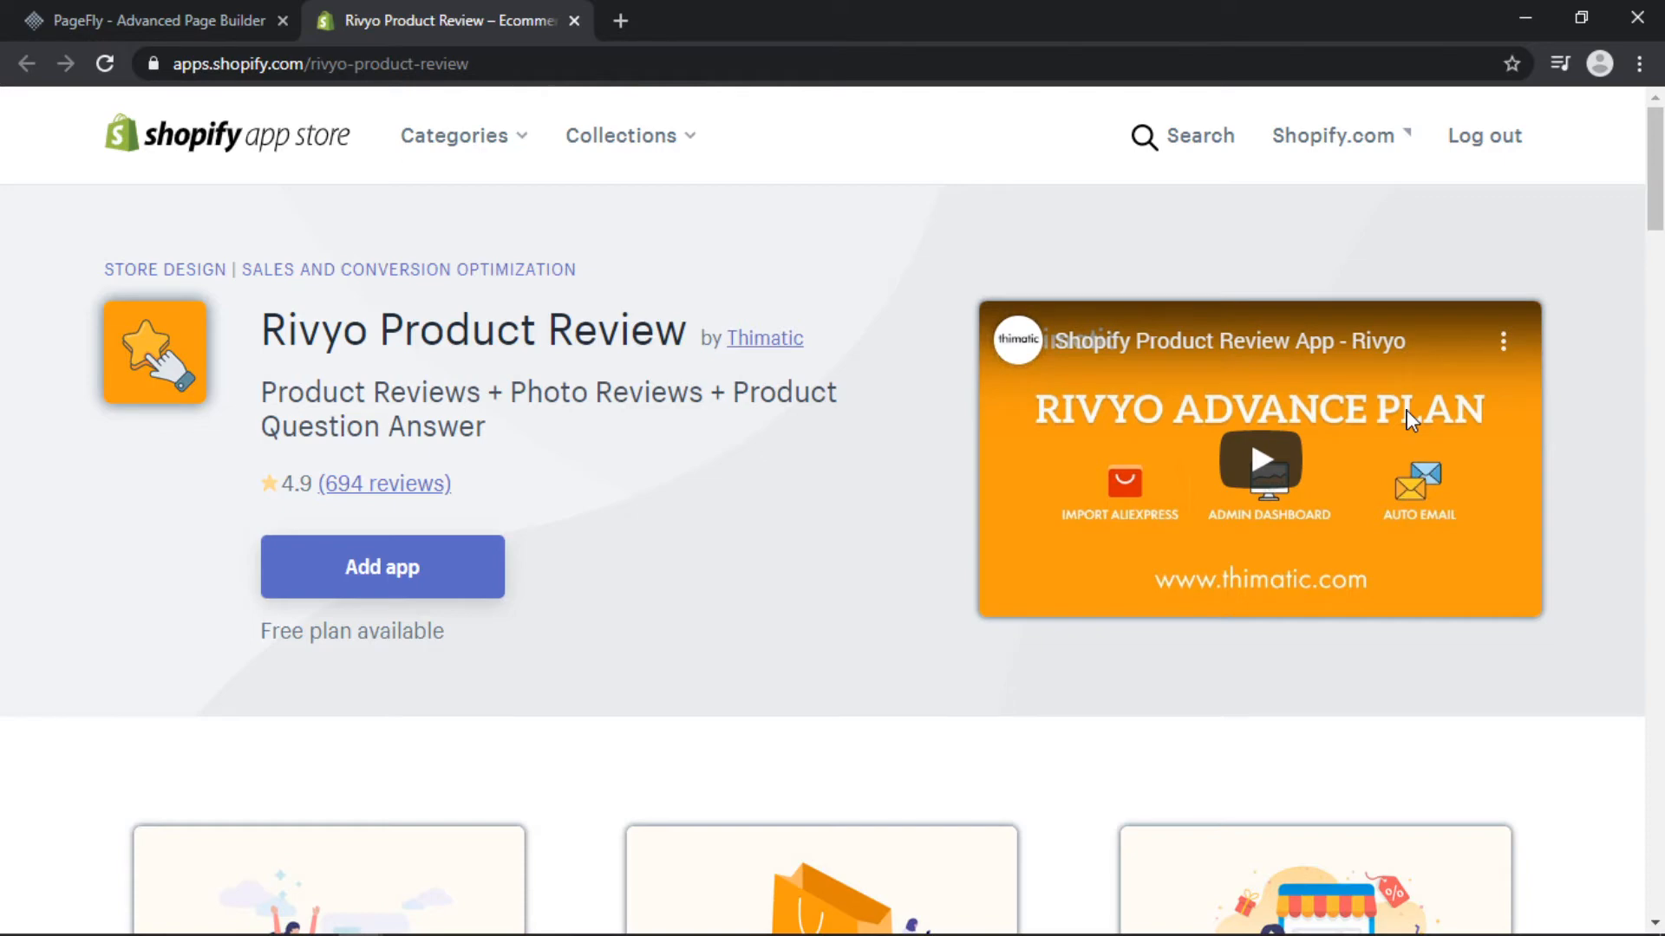
pyautogui.click(149, 21)
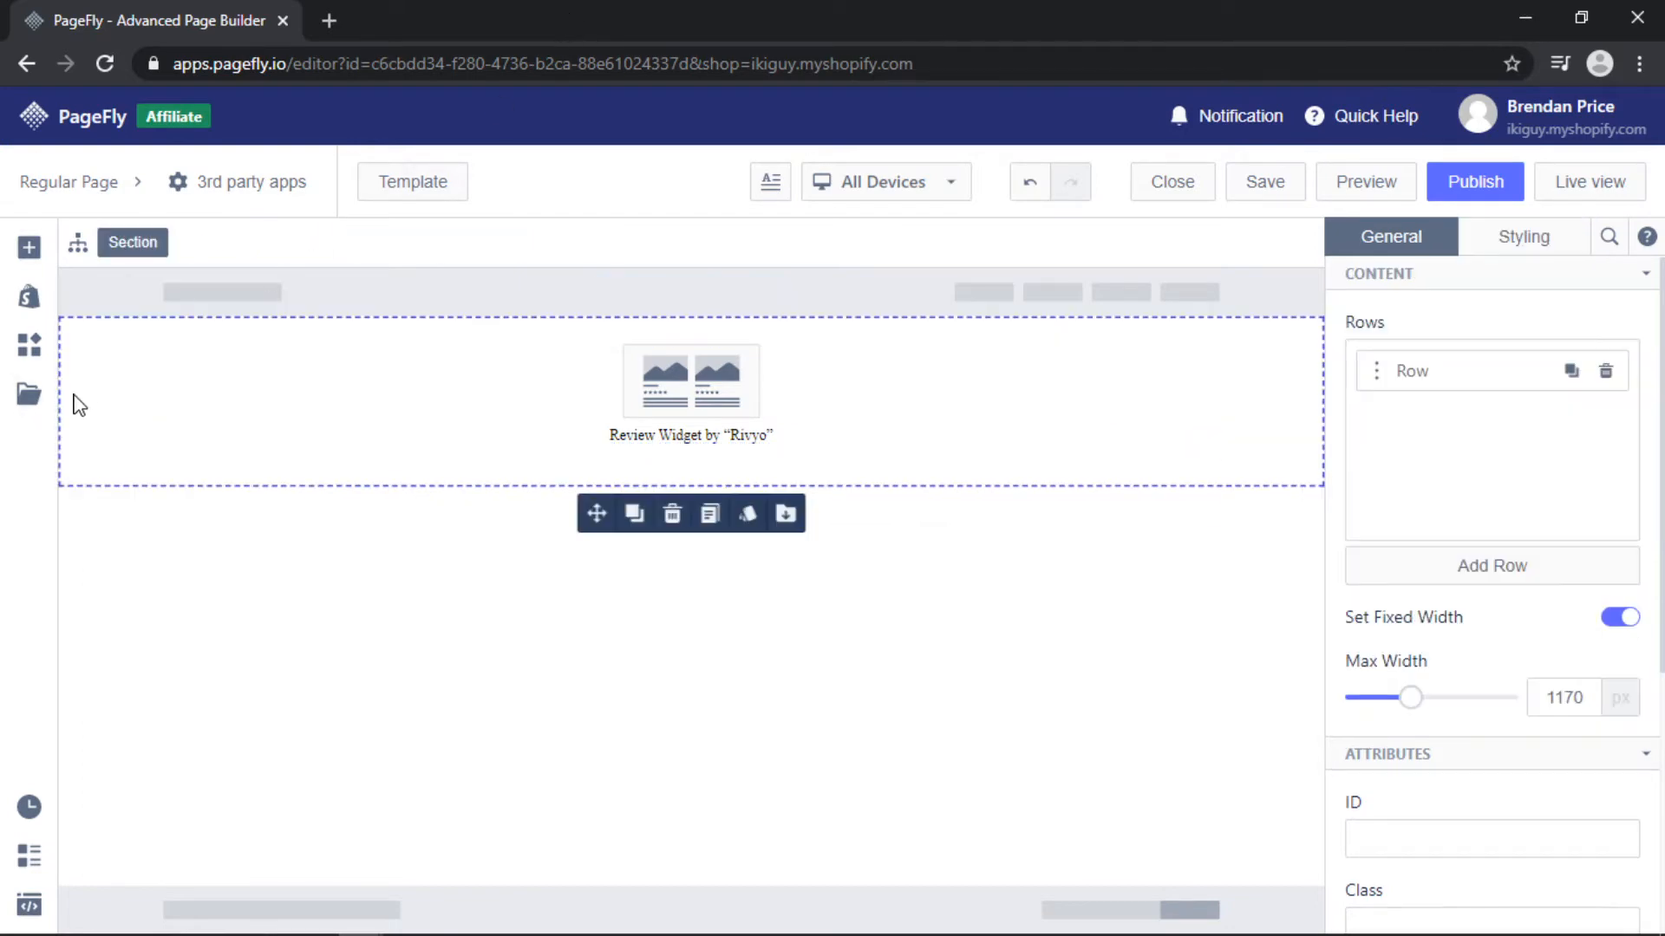
# Replace the widget with a Loox Review Gallery limited to Rose Quartz Beauty Roller reviews
pyautogui.click(671, 513)
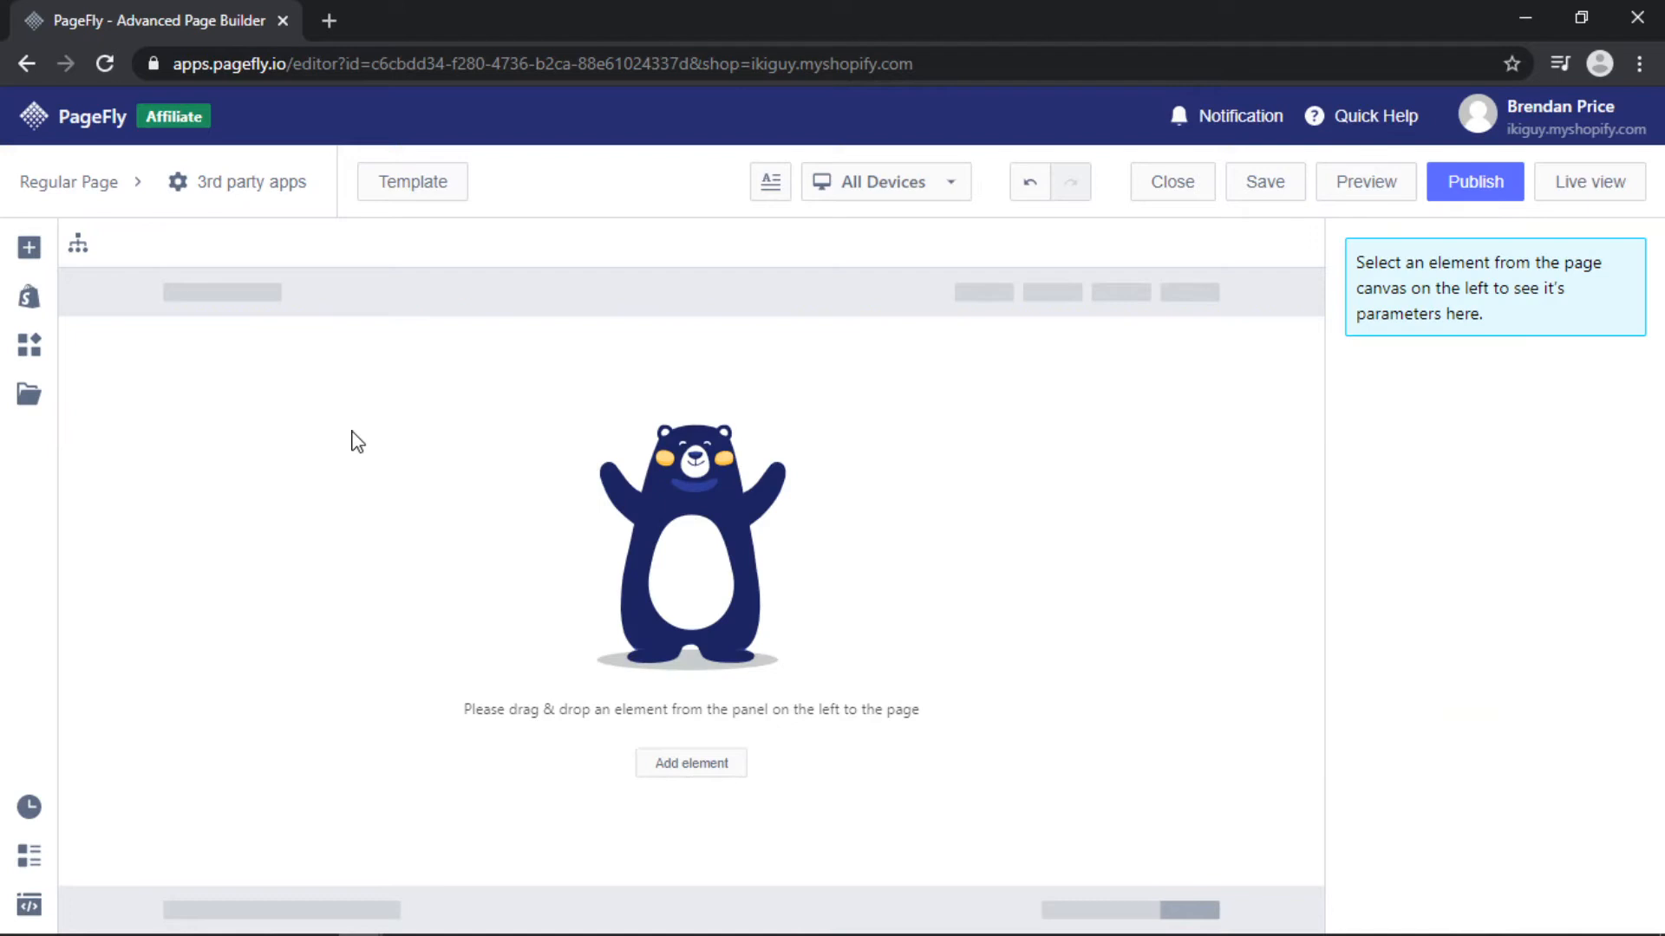
pyautogui.click(29, 347)
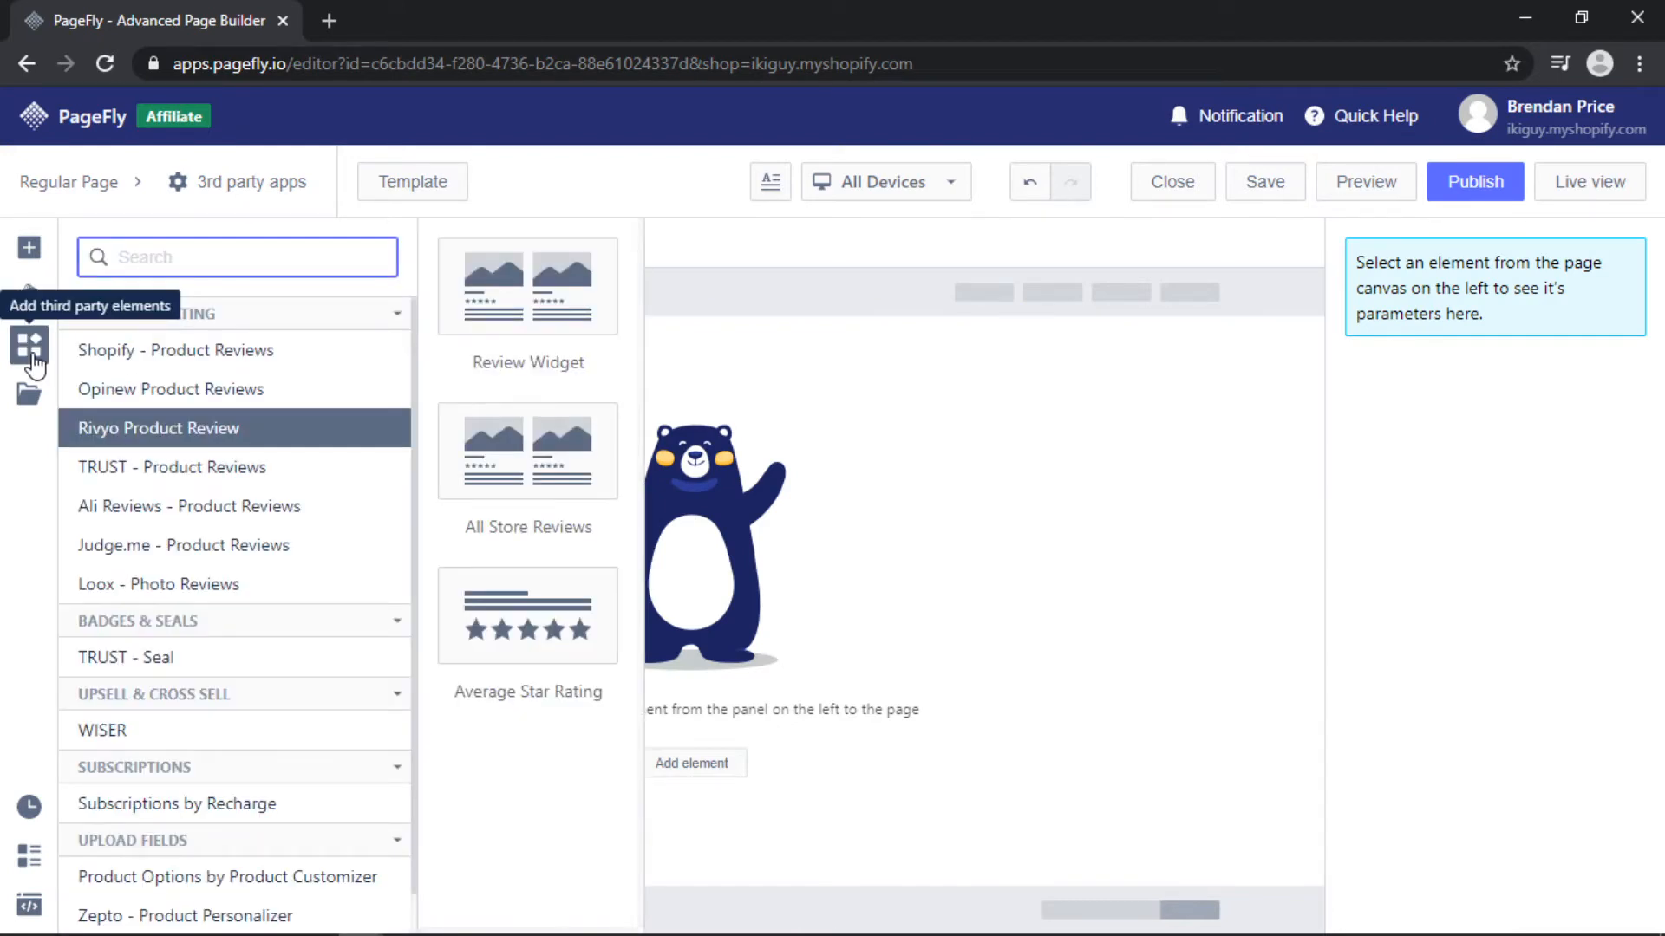
pyautogui.moveTo(170, 584)
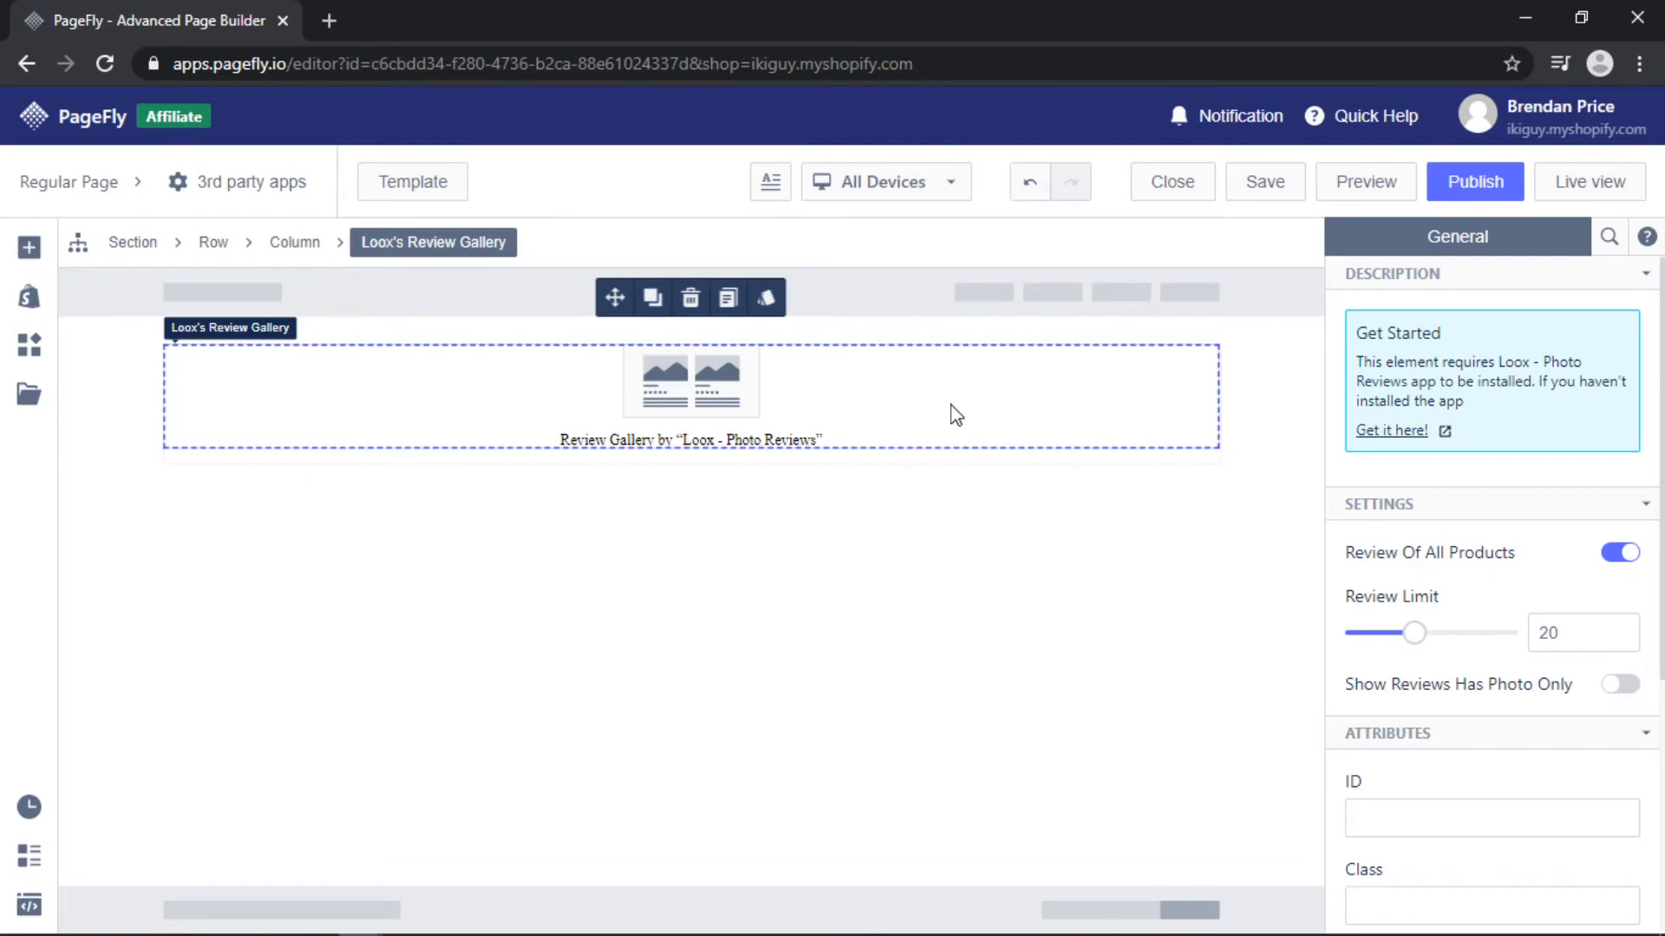
pyautogui.moveTo(1519, 358)
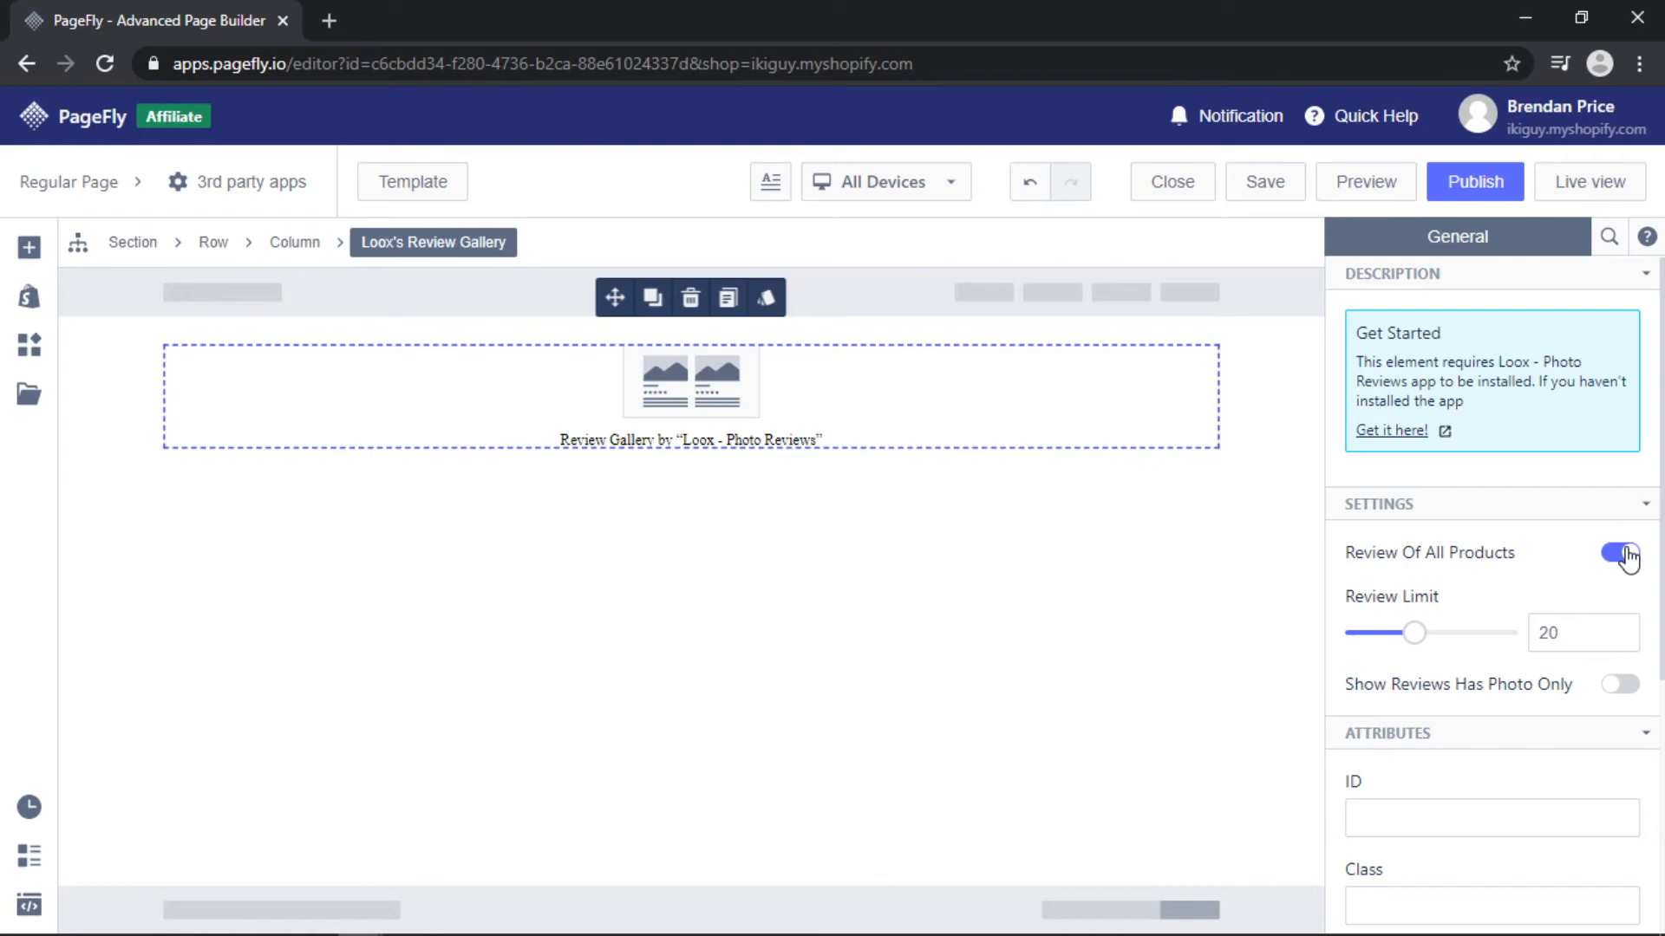
pyautogui.click(1618, 553)
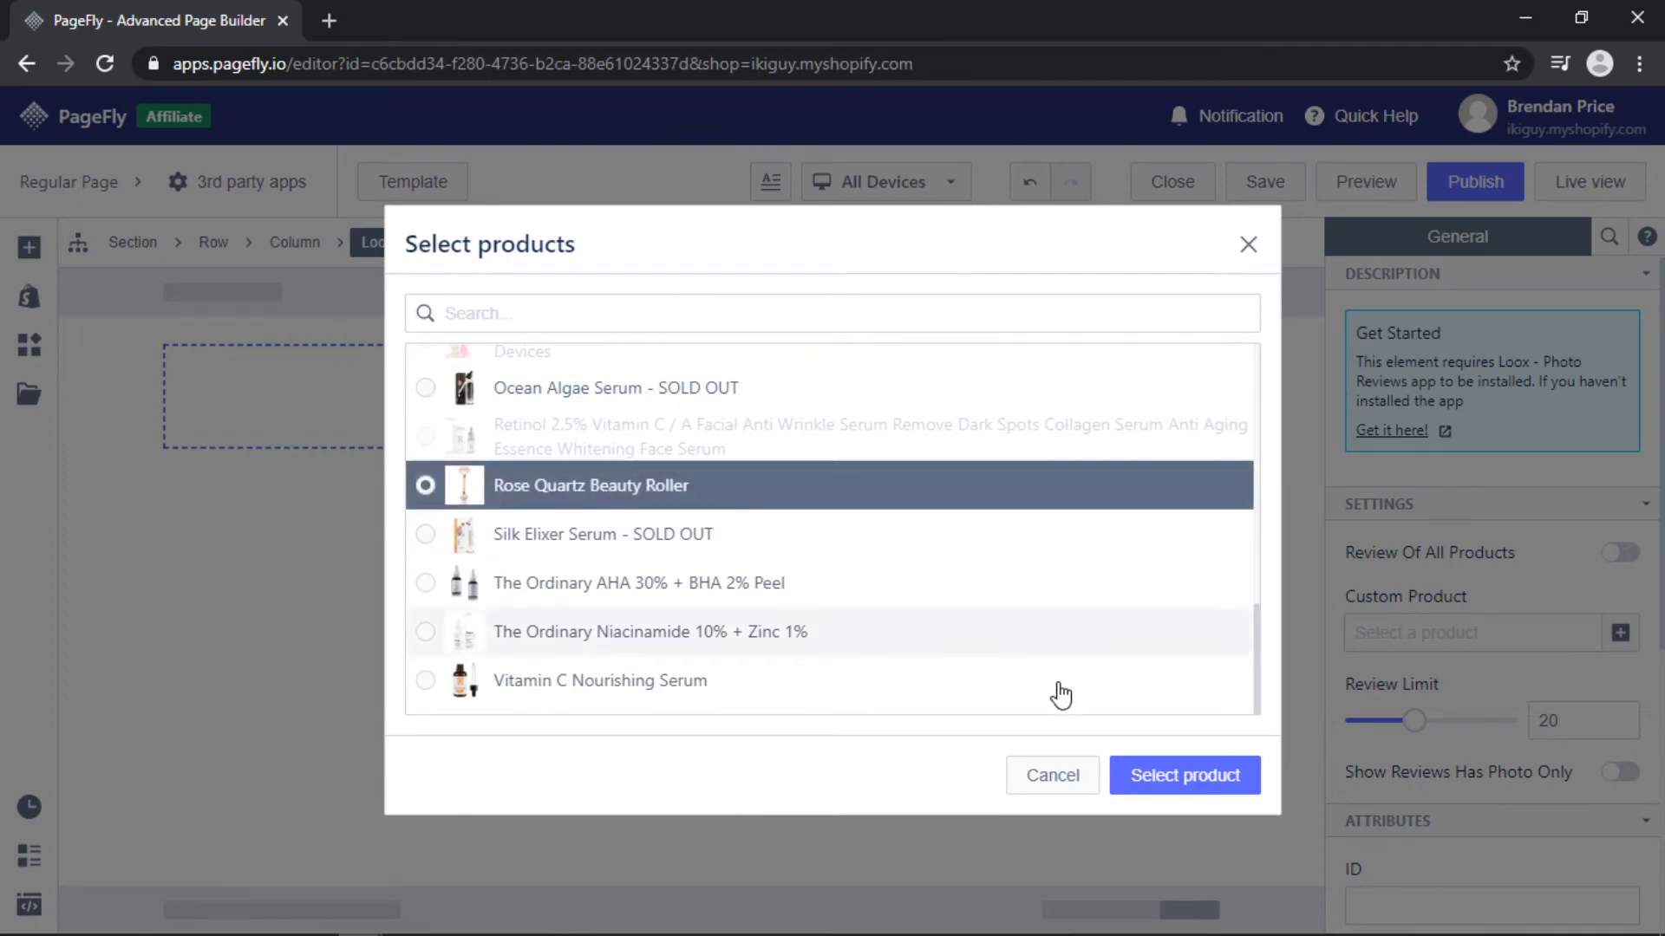
pyautogui.click(1185, 775)
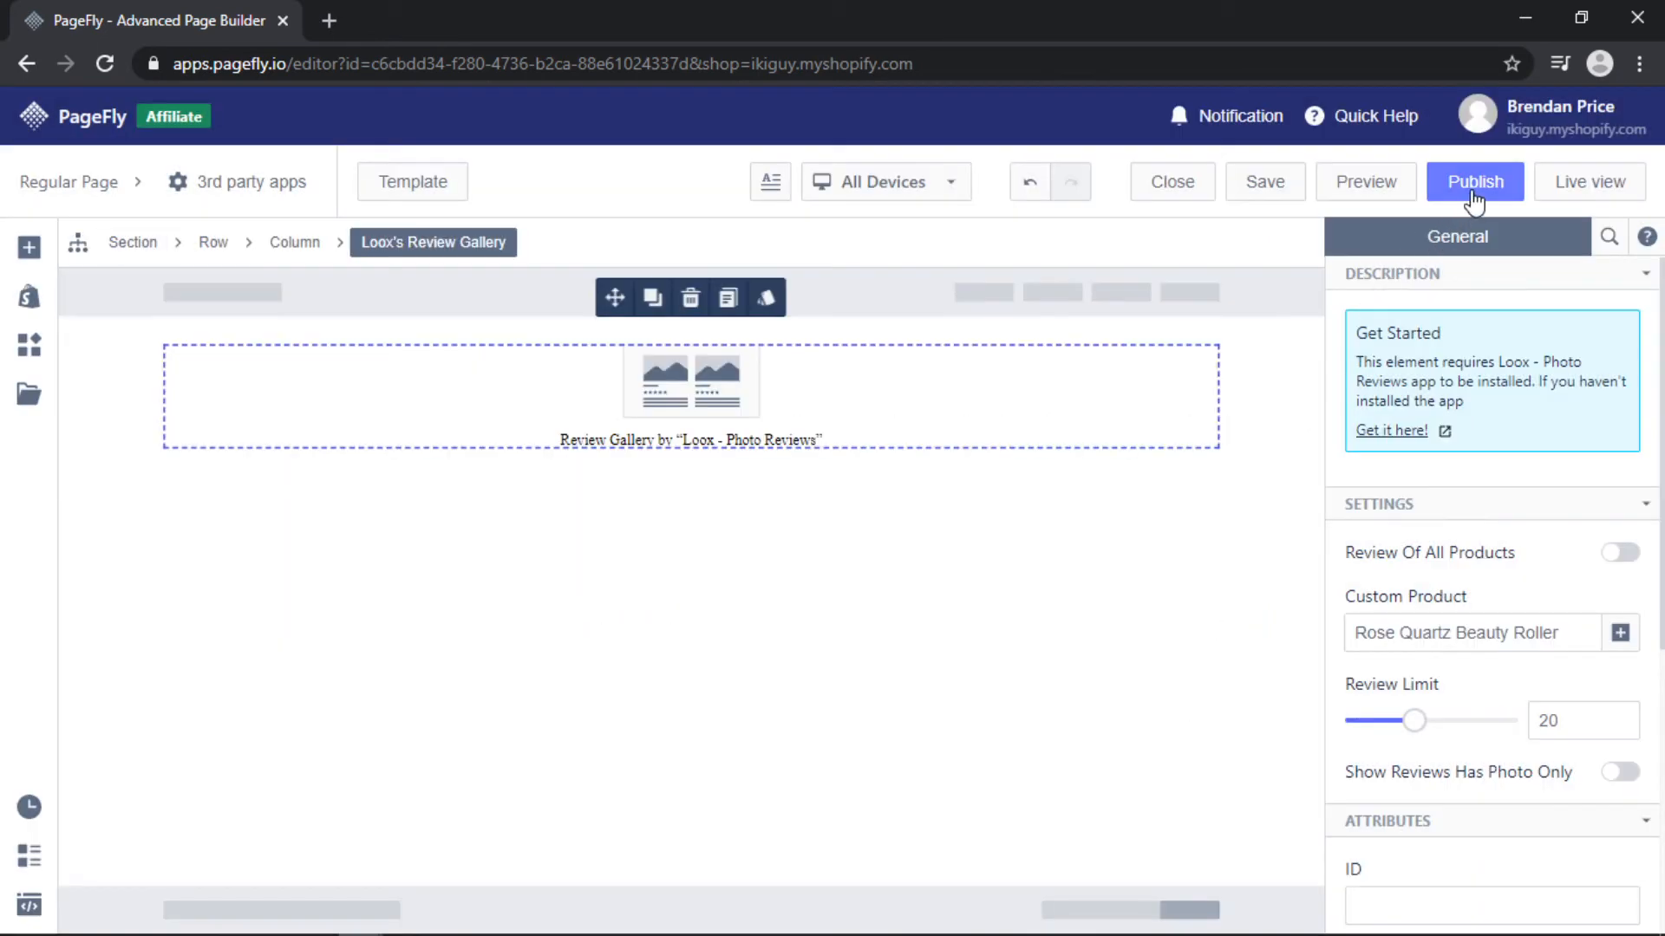
# Publish the page and scroll through the 12 Rose Quartz Beauty Roller photo reviews live
pyautogui.click(1474, 180)
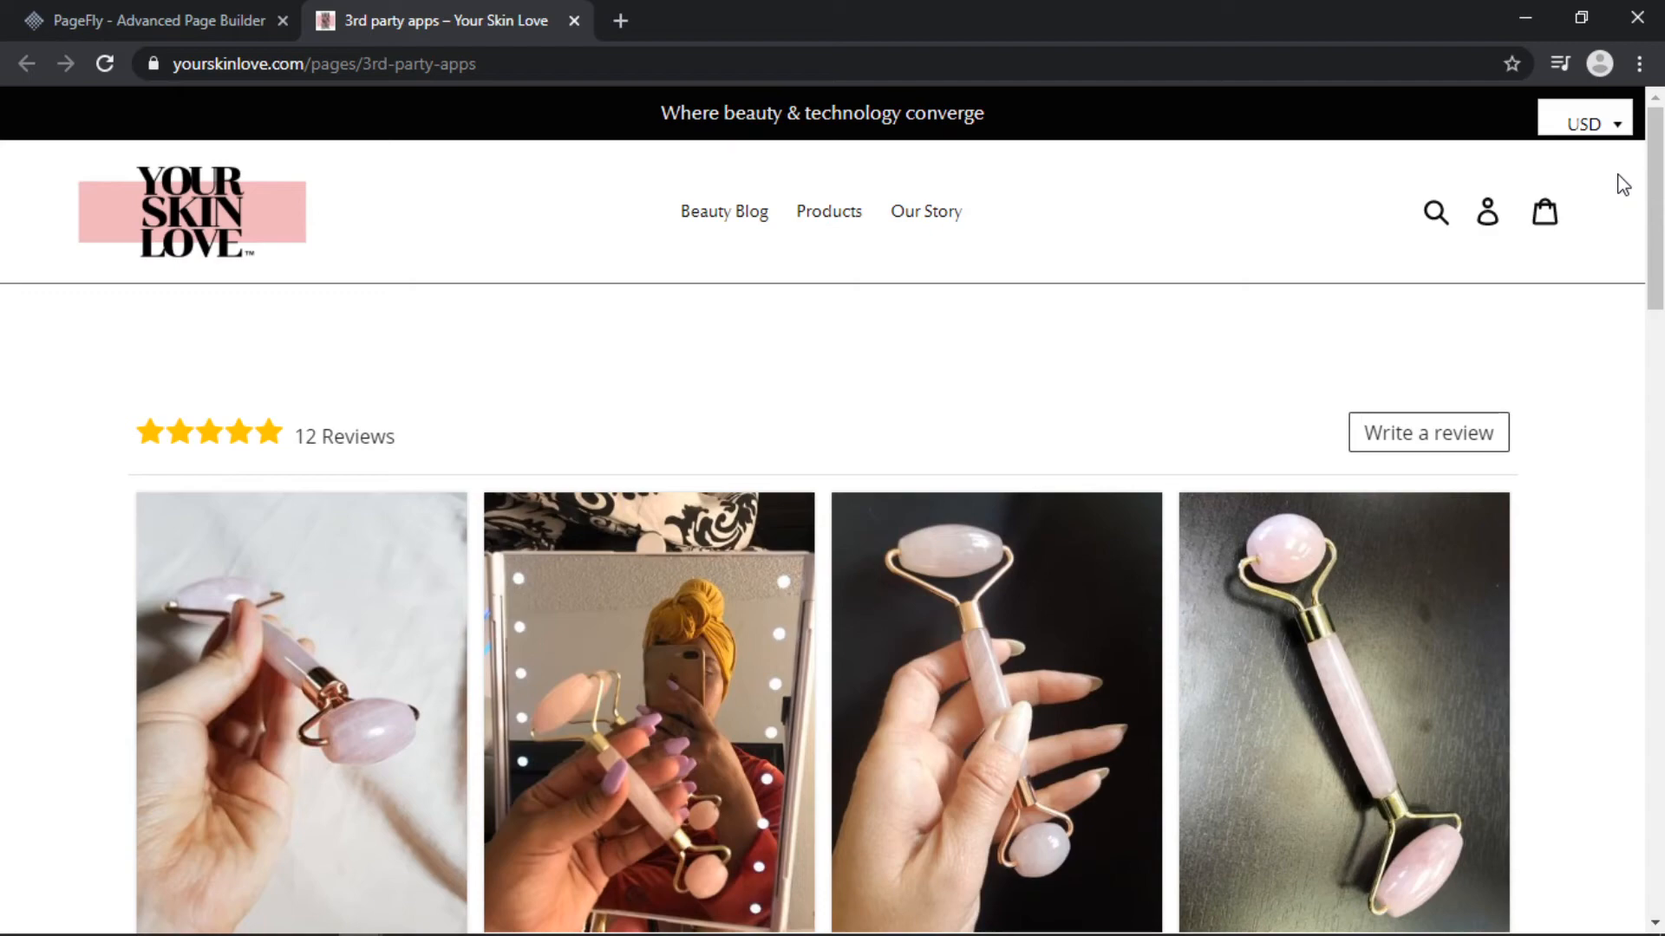
pyautogui.scroll(-3)
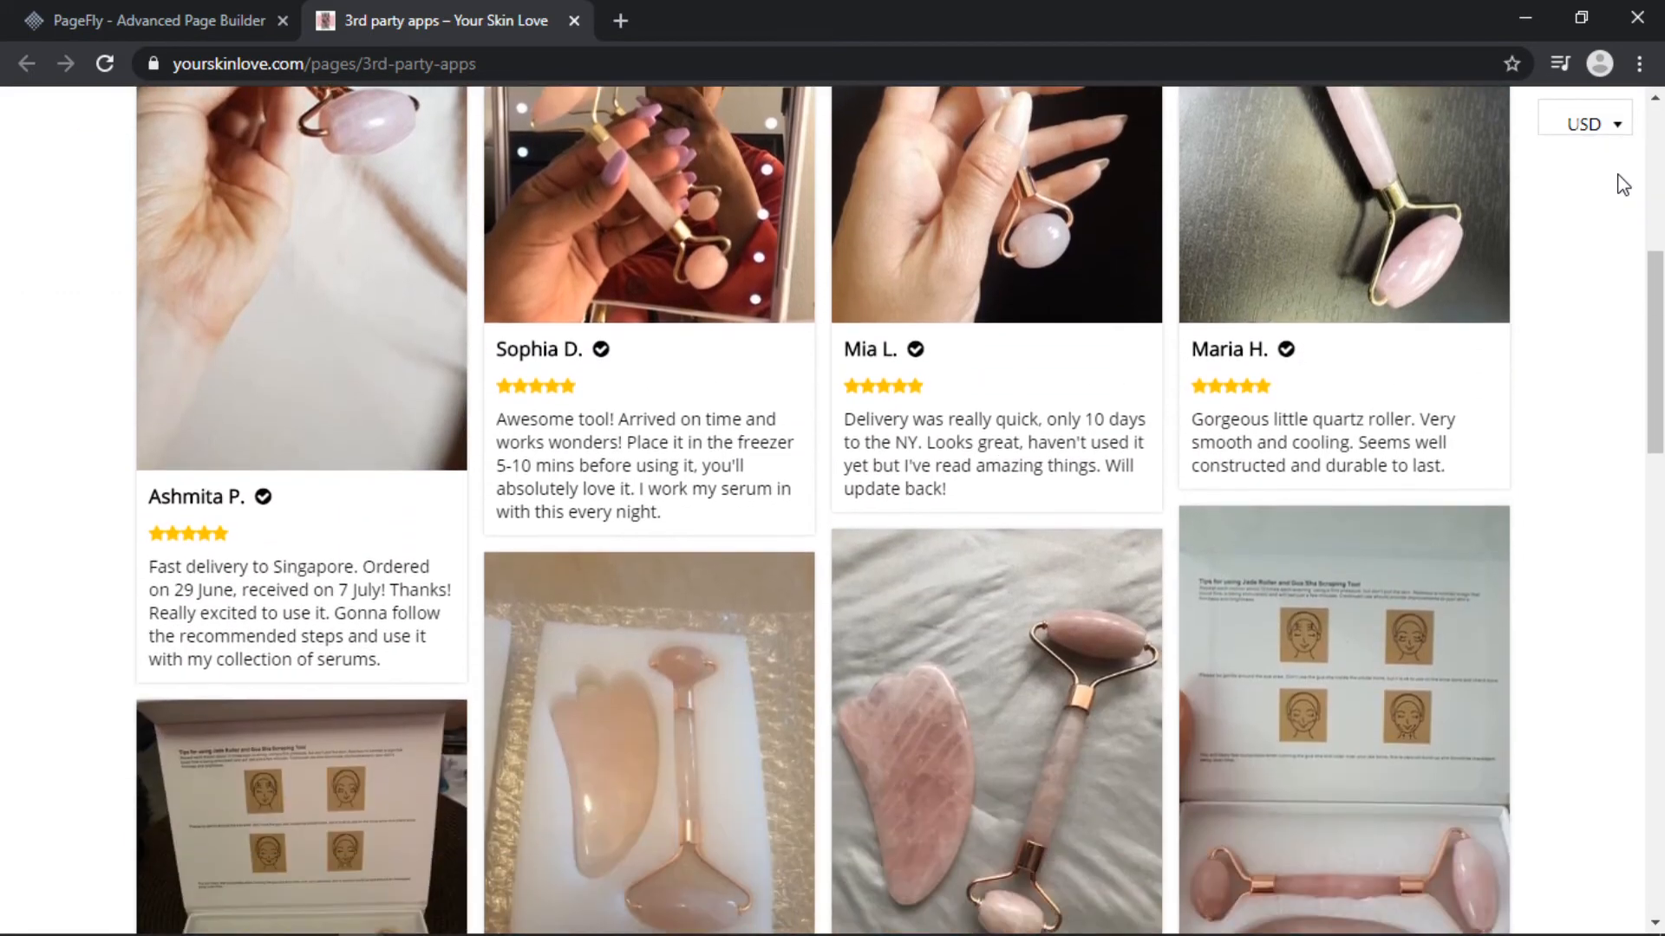
pyautogui.scroll(-3)
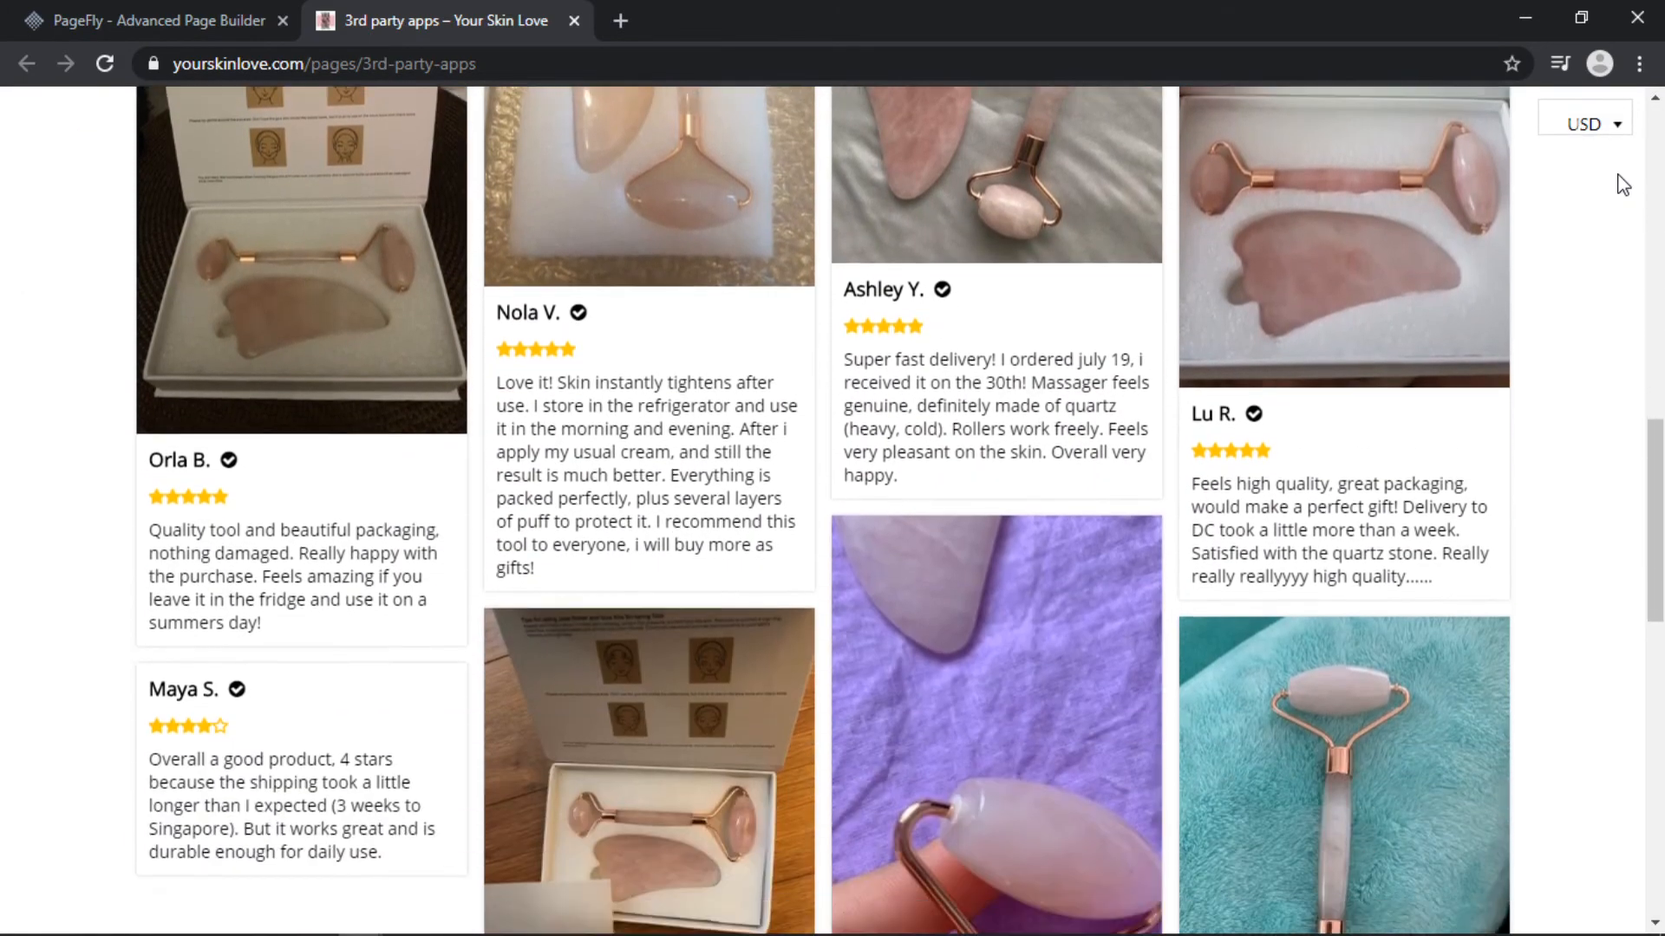
pyautogui.scroll(-3)
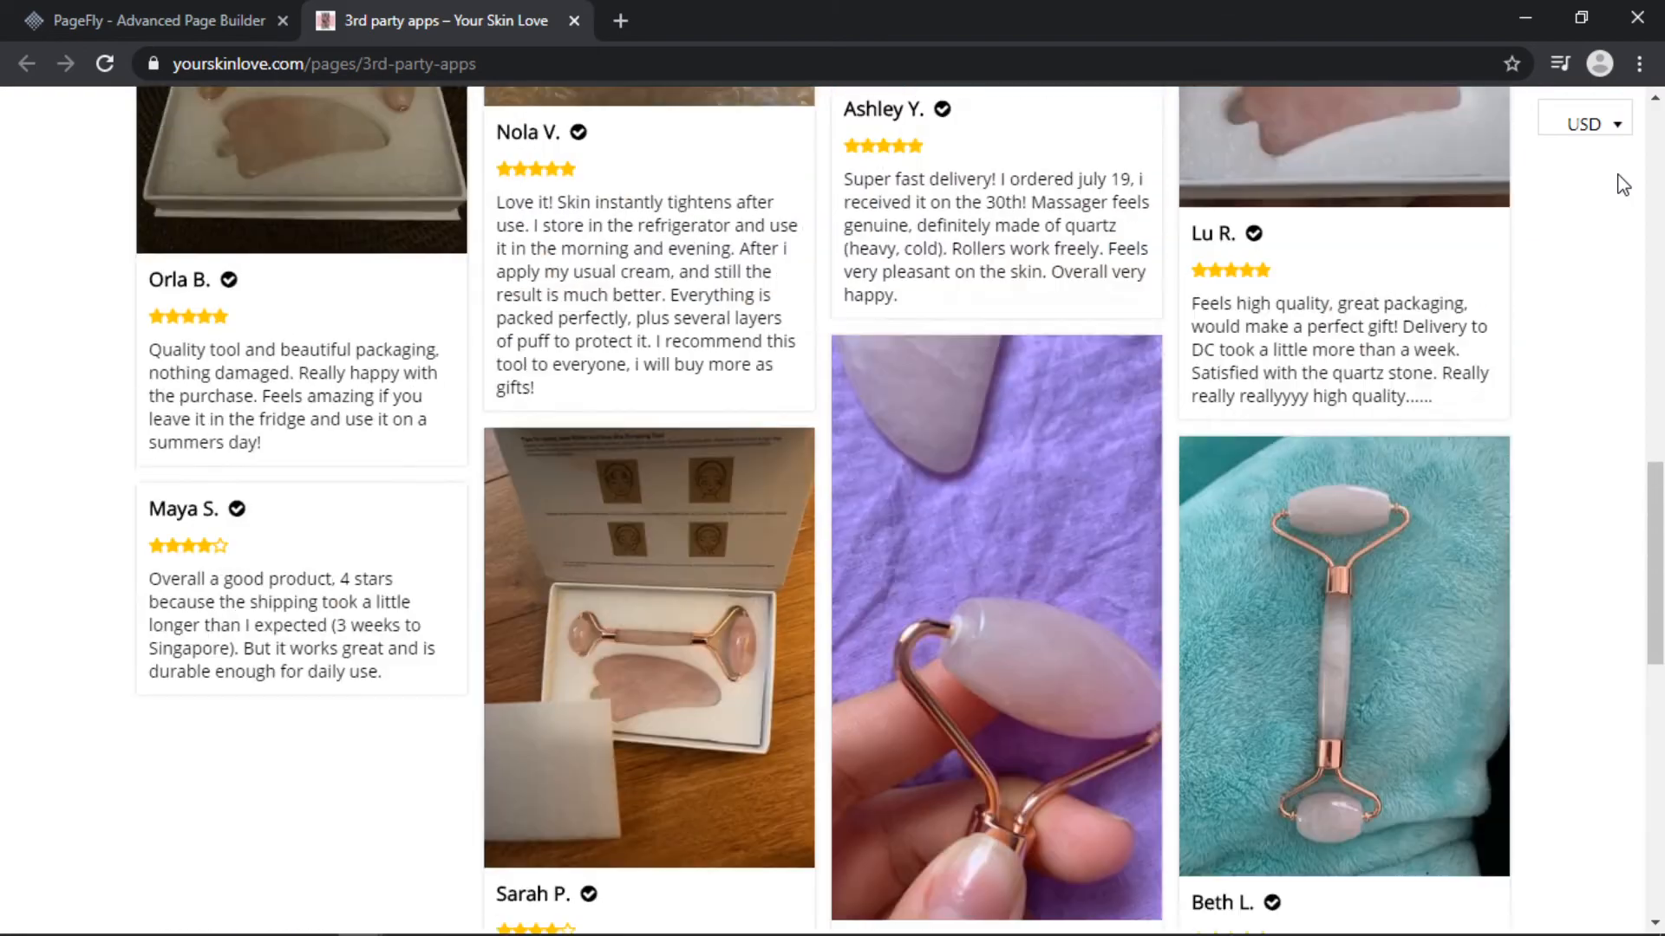
pyautogui.scroll(3)
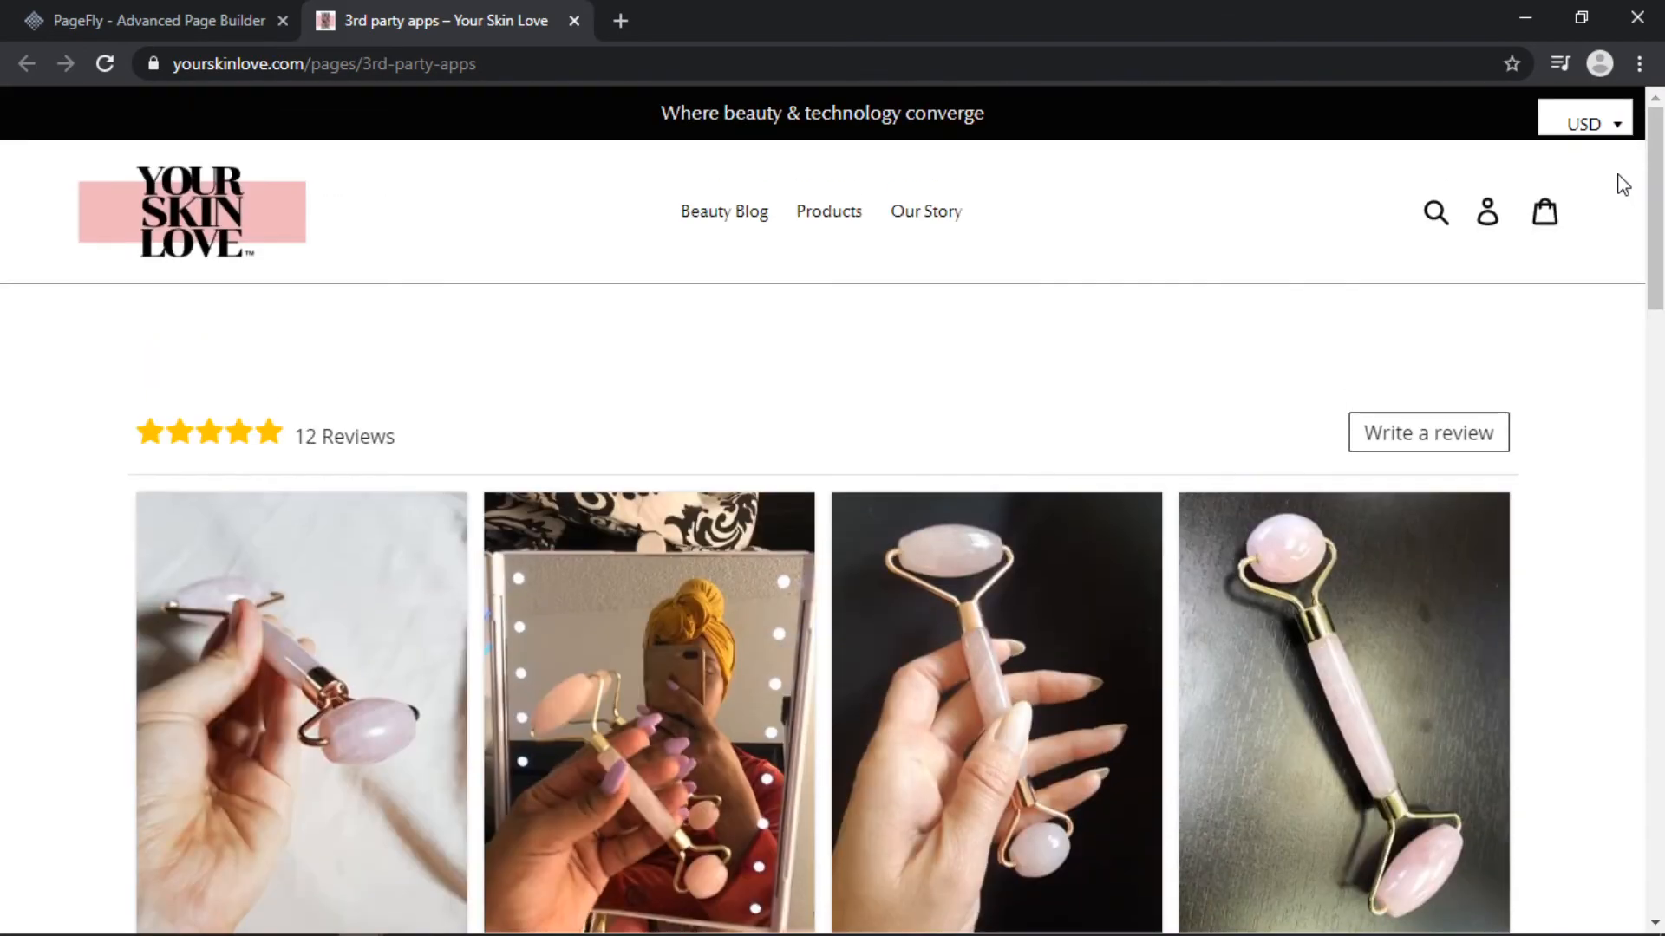
pyautogui.moveTo(1606, 224)
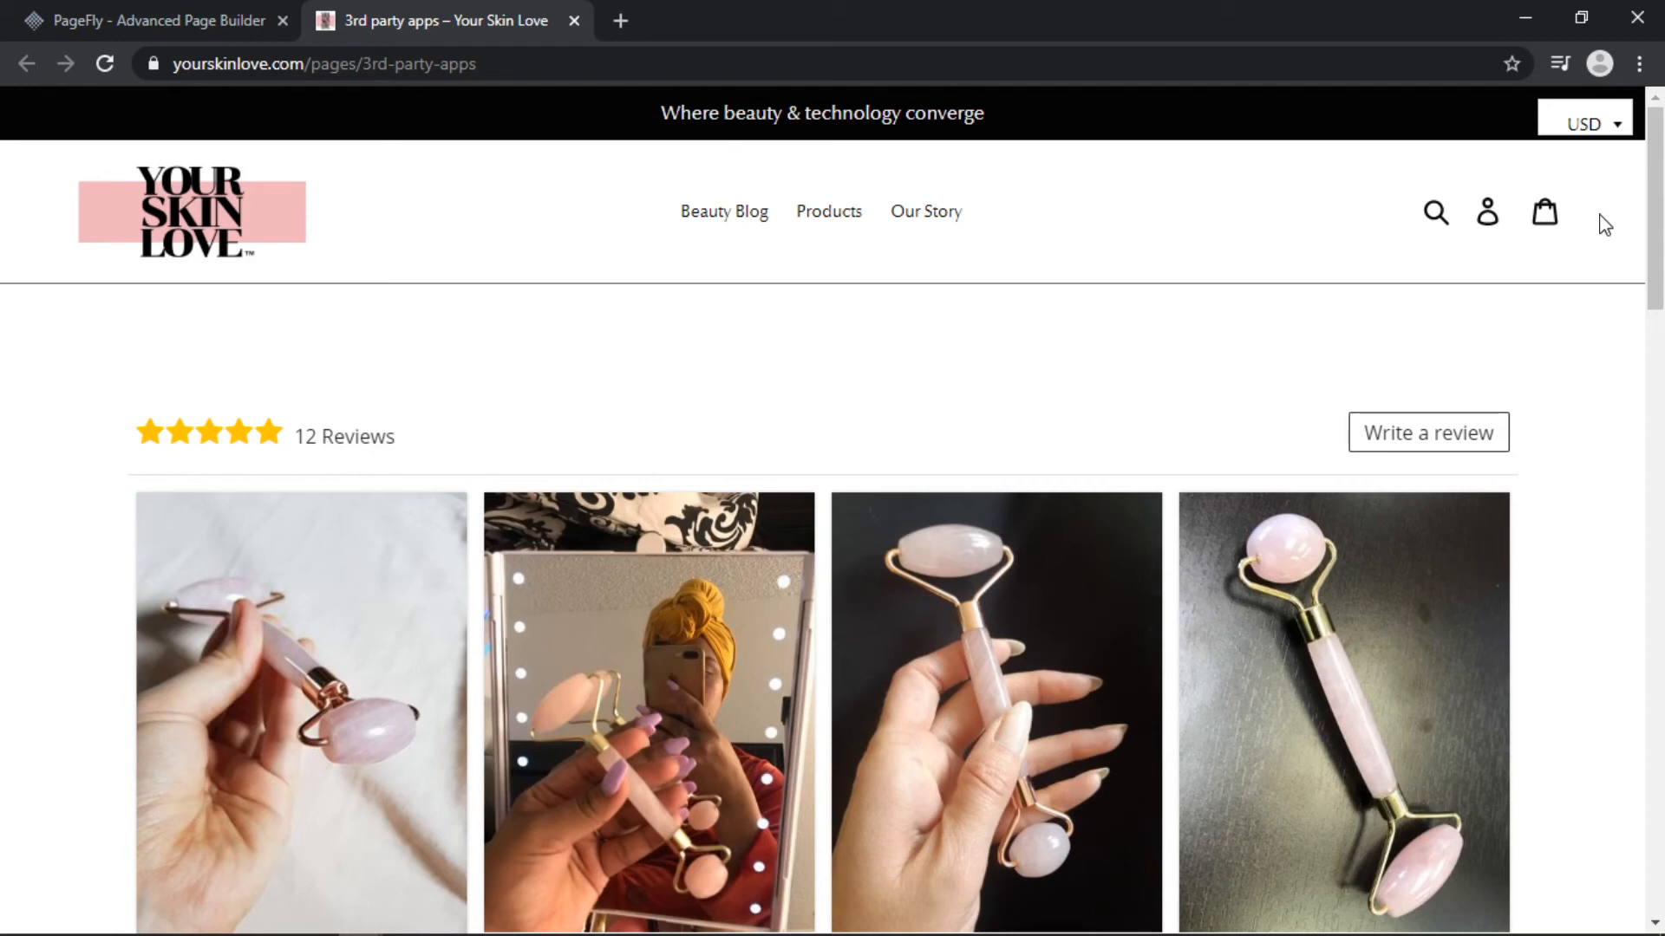
pyautogui.click(149, 20)
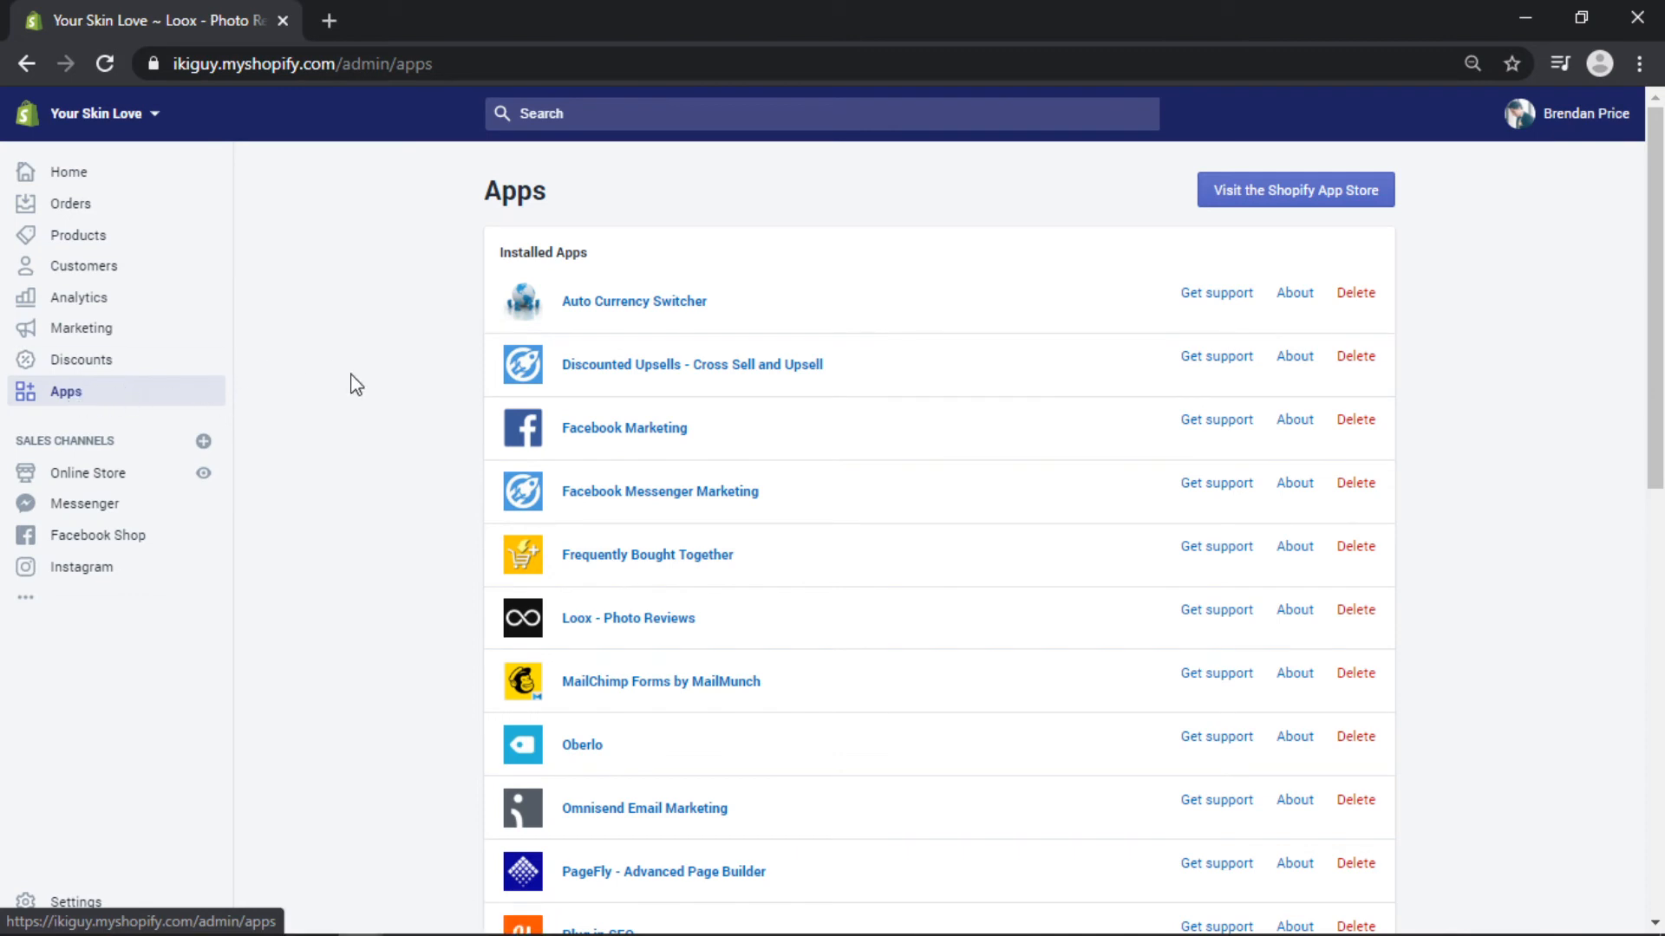
pyautogui.scroll(-3)
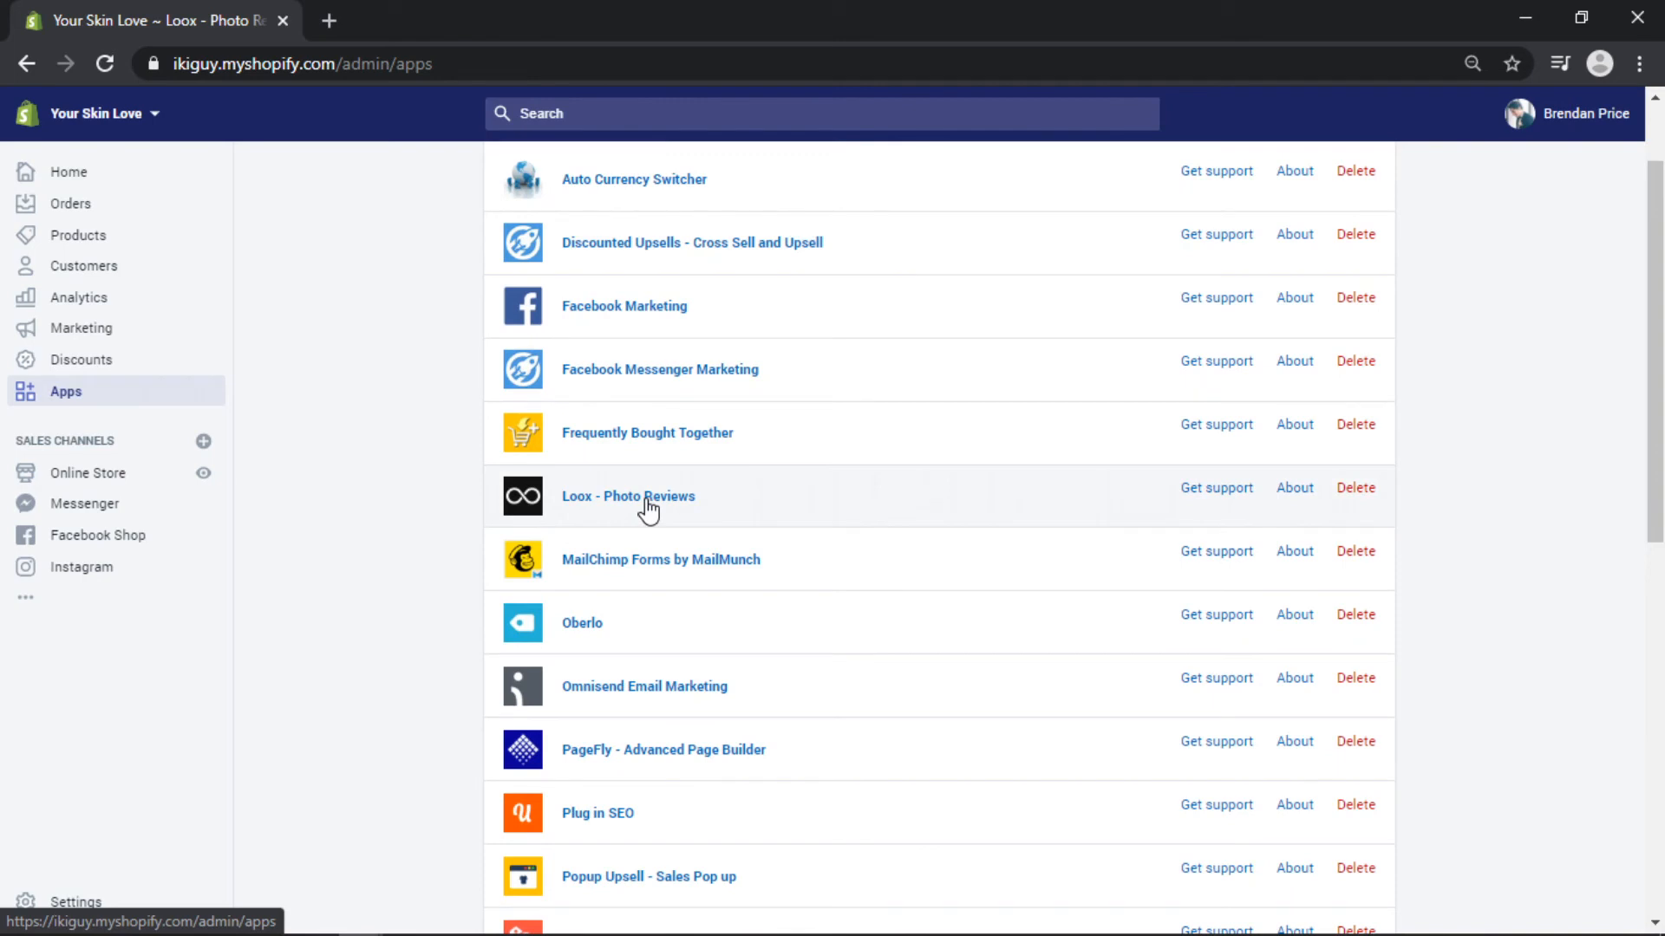
pyautogui.click(628, 496)
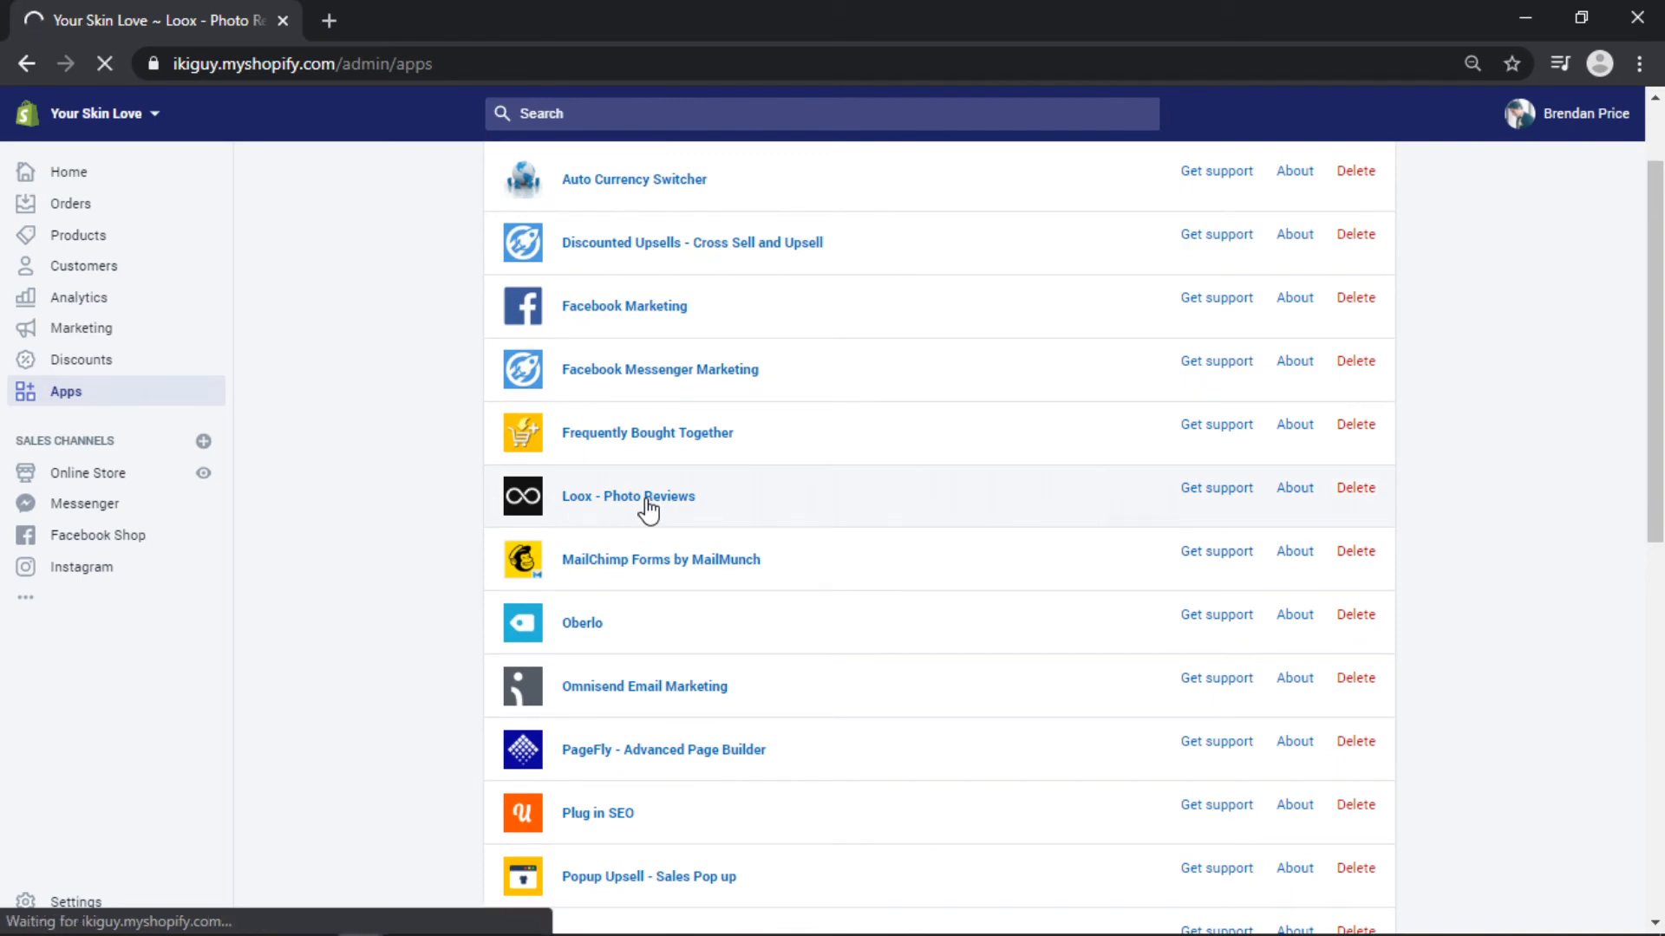
pyautogui.click(628, 496)
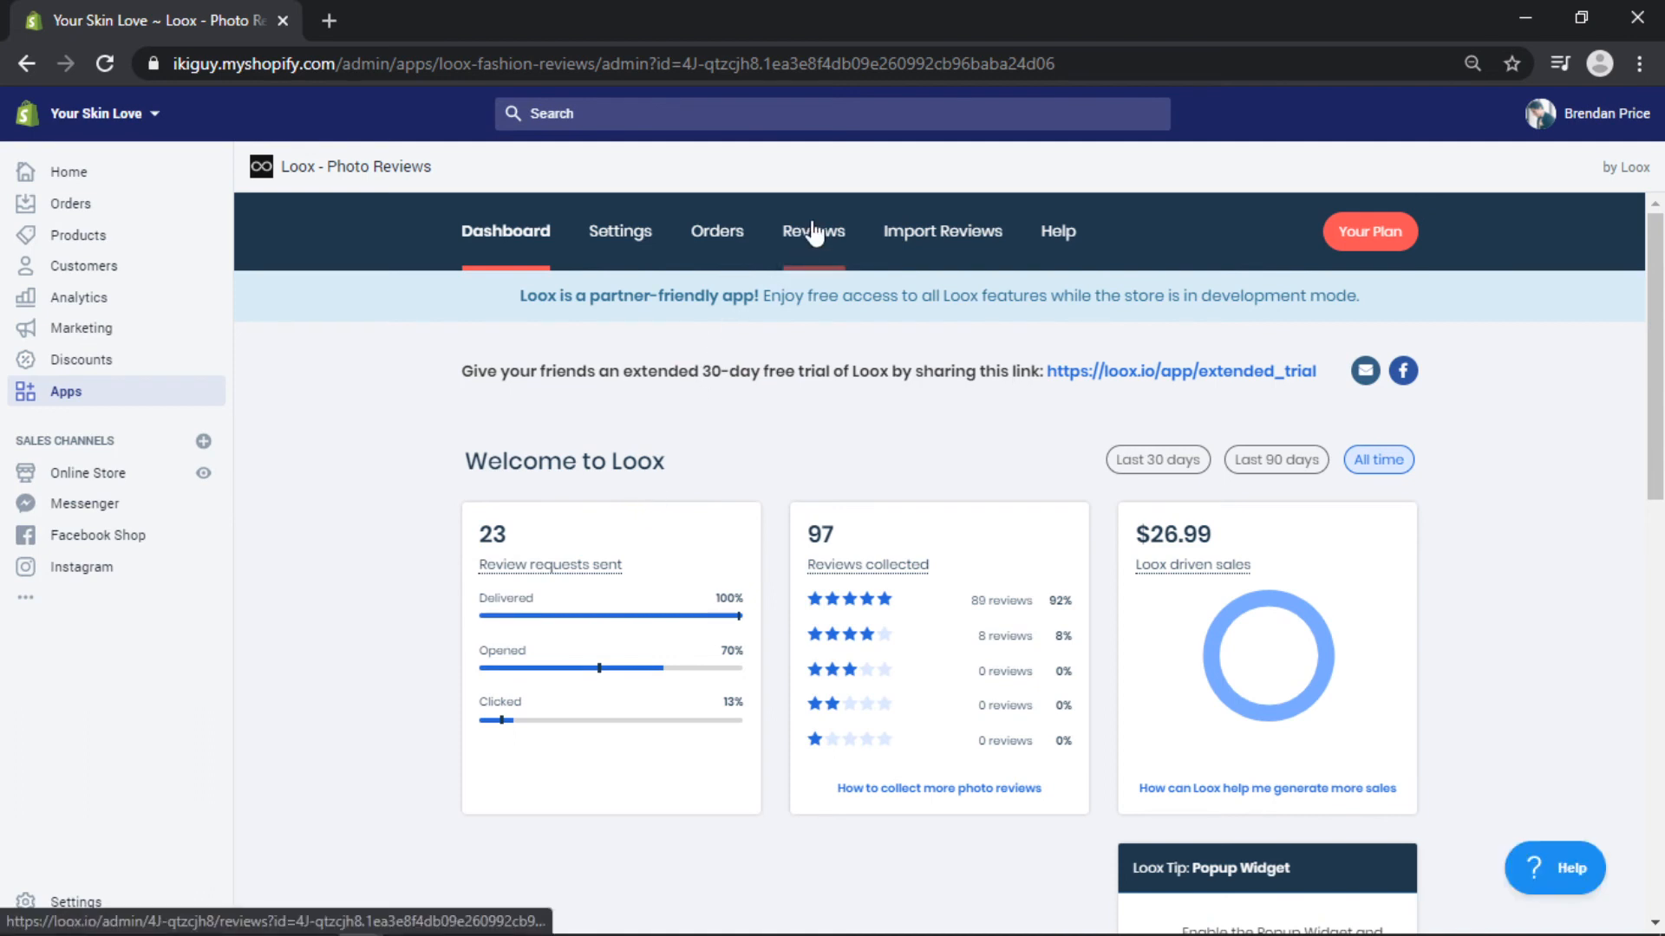
pyautogui.click(812, 230)
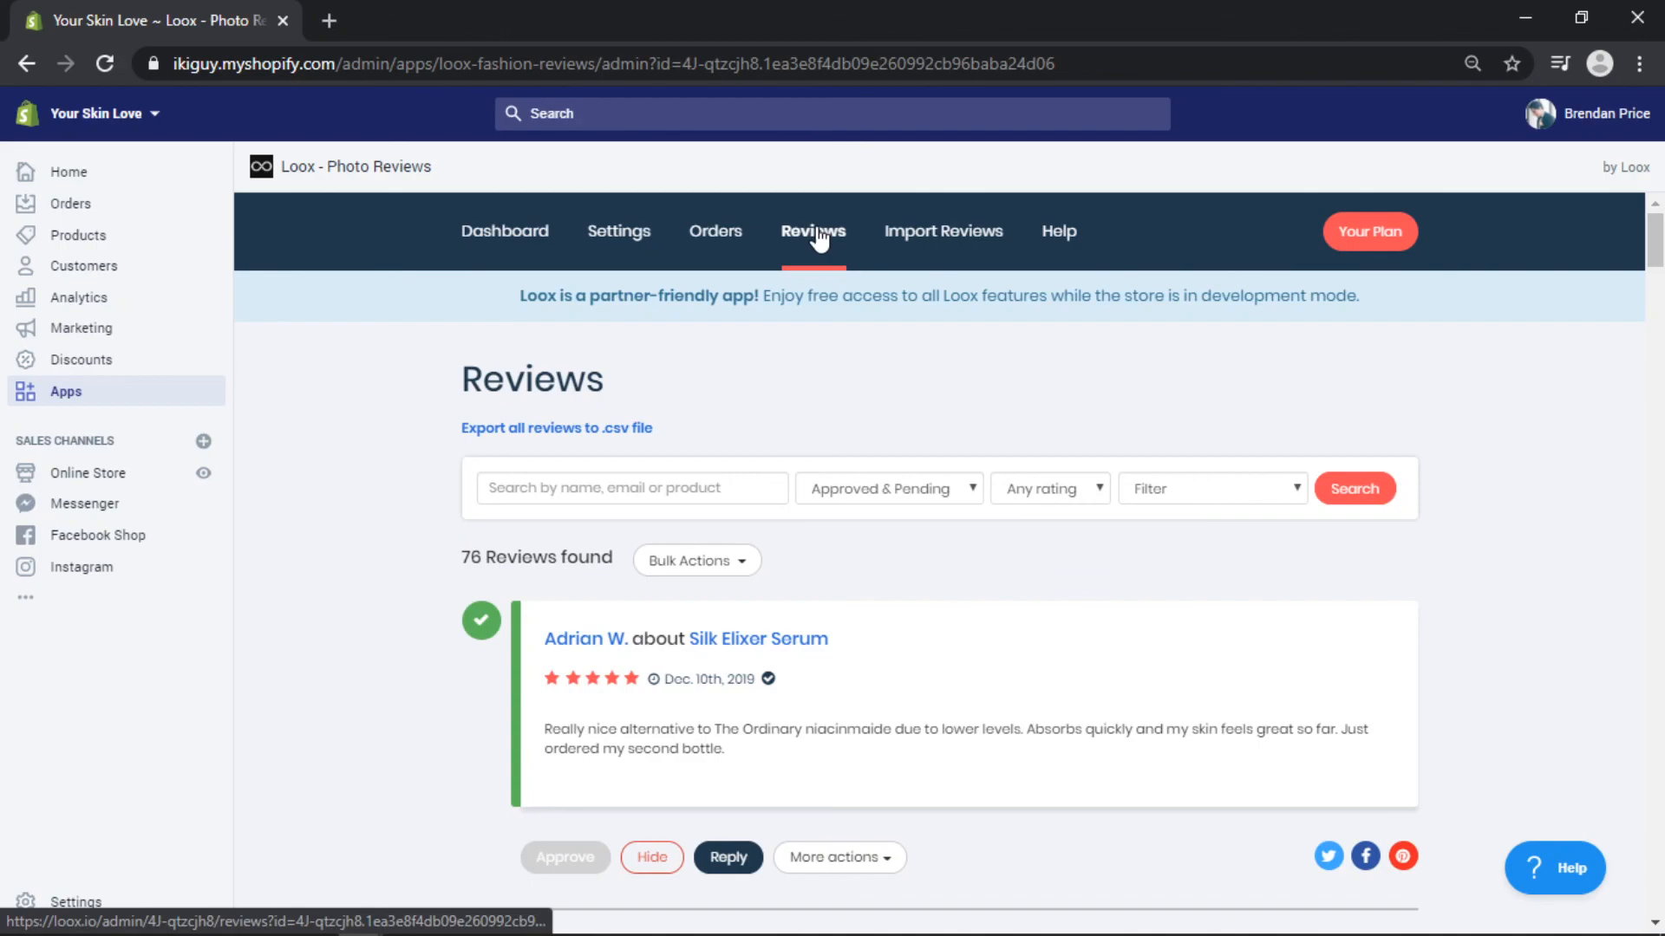
pyautogui.click(436, 21)
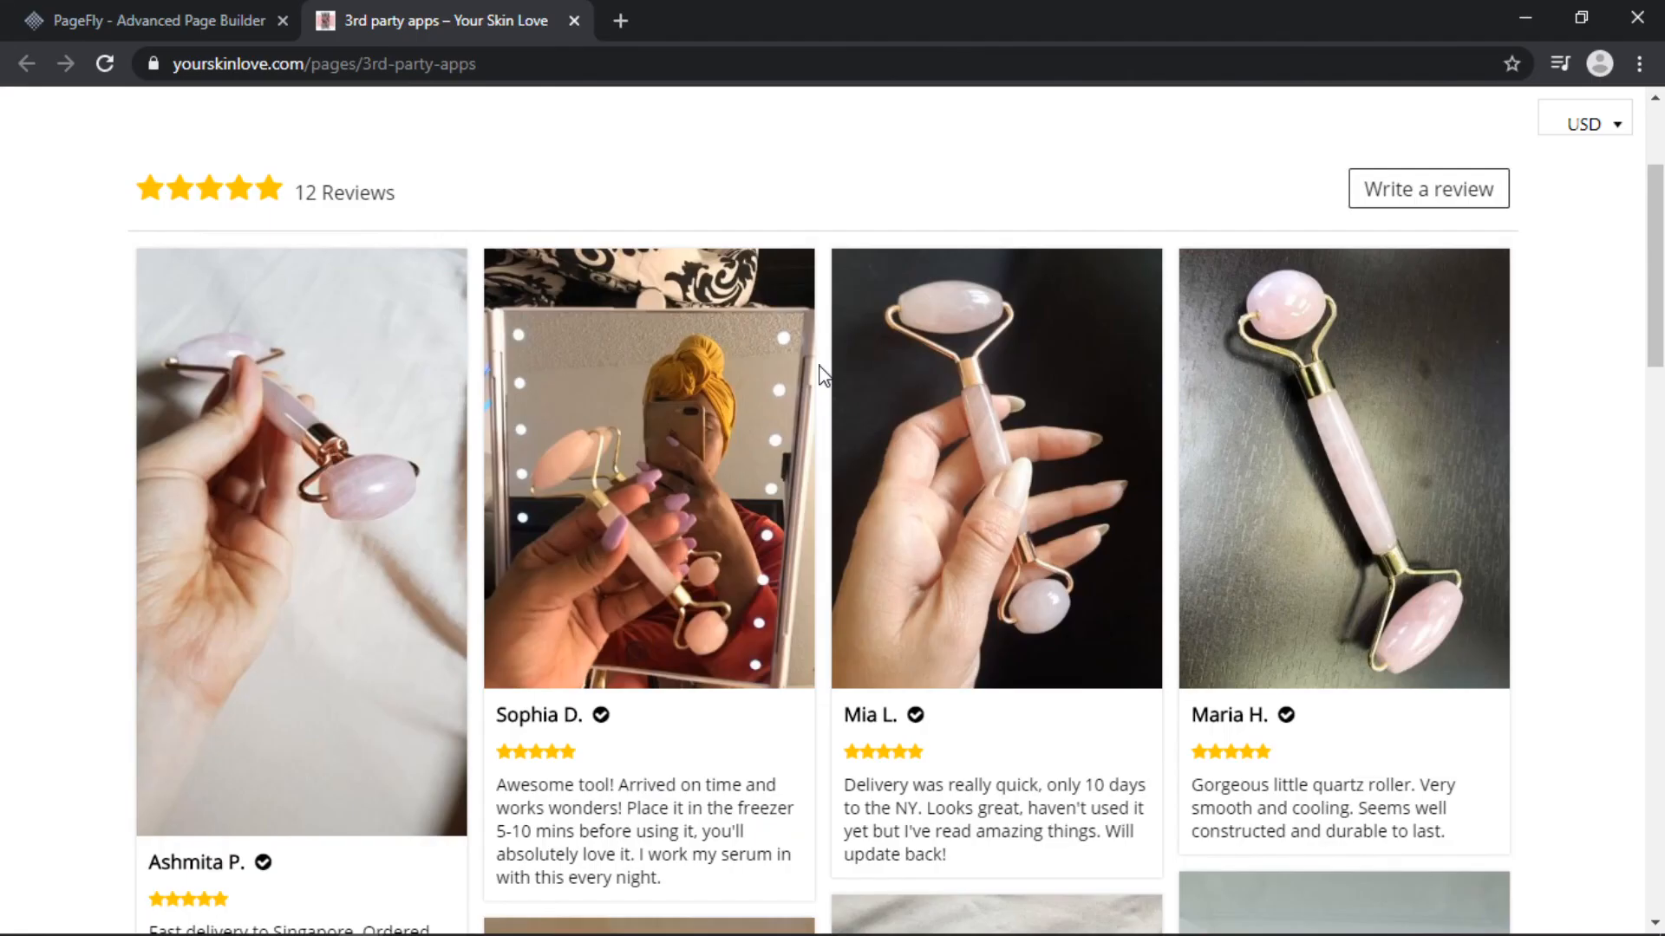